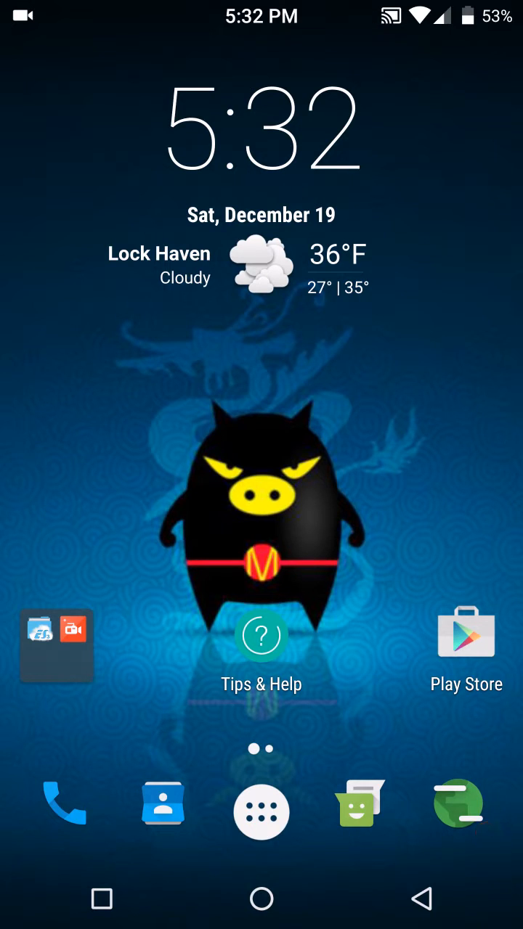
Step: Launch Settings from the app drawer and scroll down to the System section
left_click(260, 803)
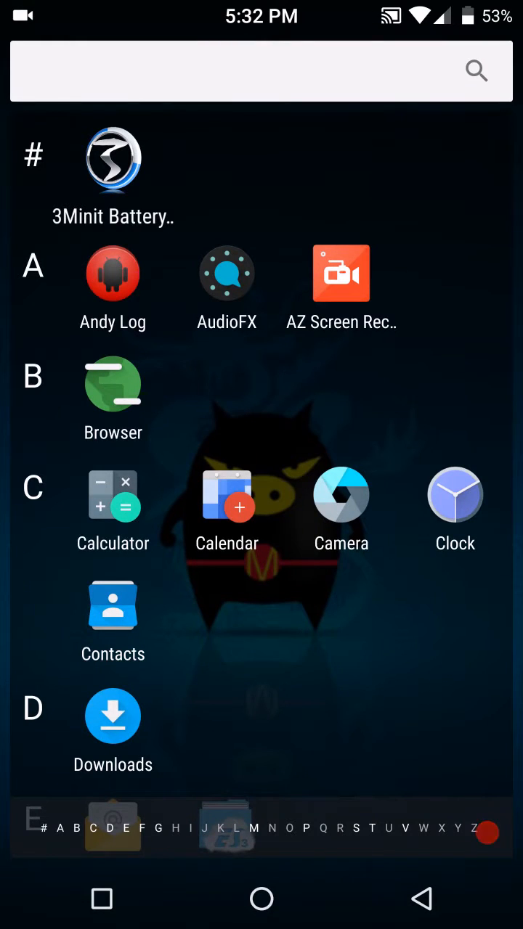
left_click(261, 899)
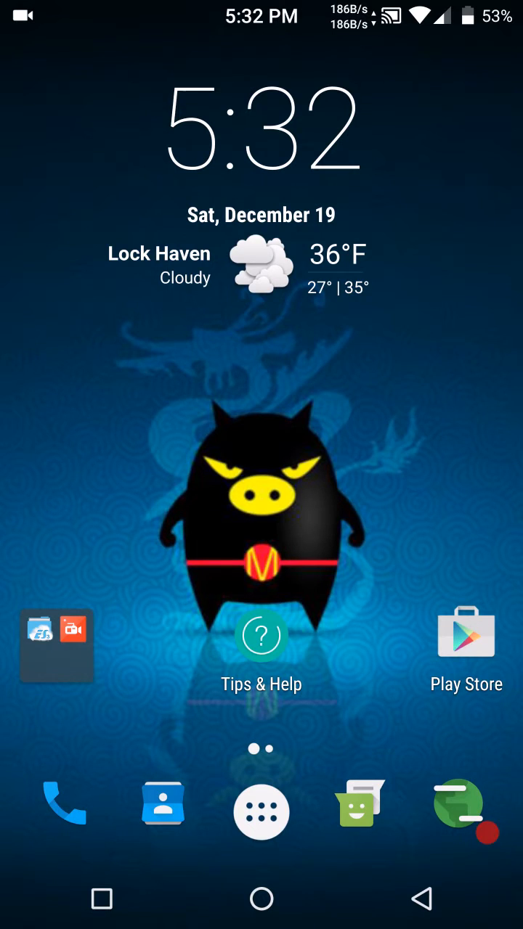
left_click(260, 811)
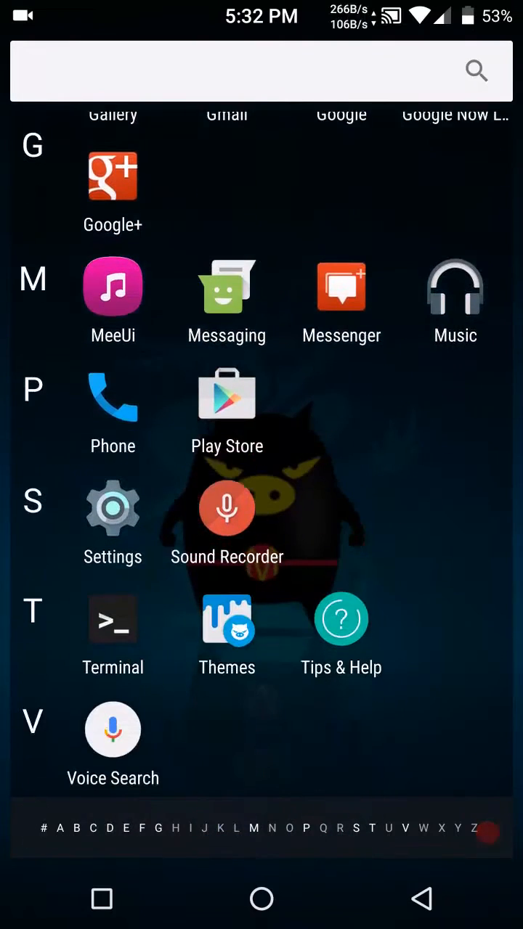
scroll("down", 3)
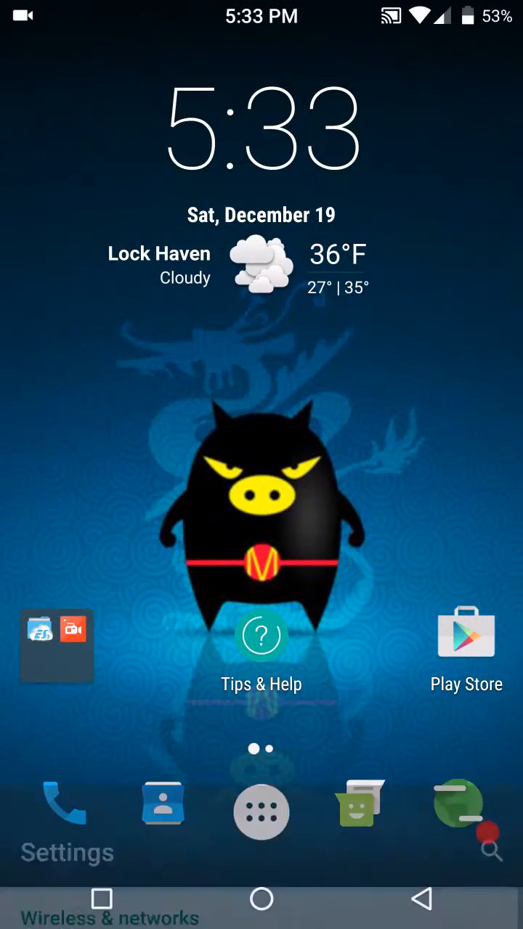
left_click(65, 850)
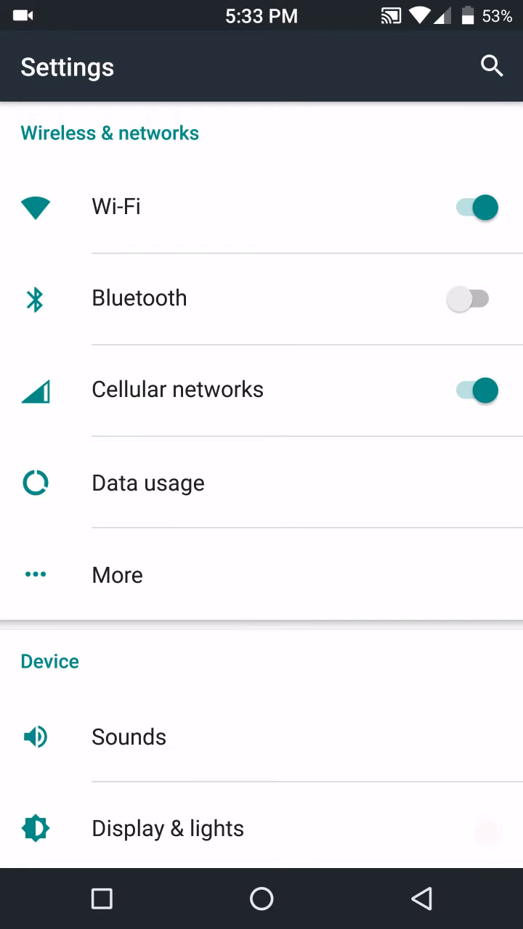
scroll("down", 3)
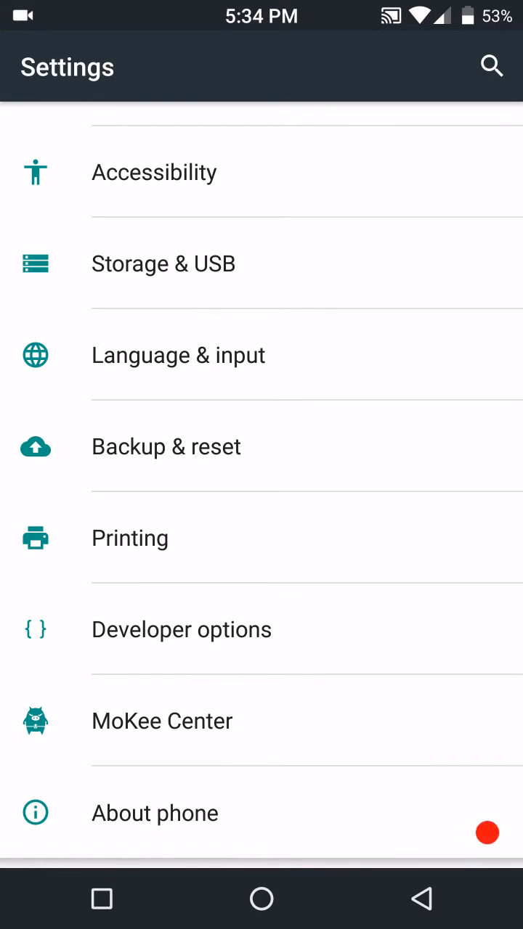
Step: Scroll through About phone's Nexus 6, Android 6.0.1, kernel and MoKee build details, including Build date
left_click(155, 813)
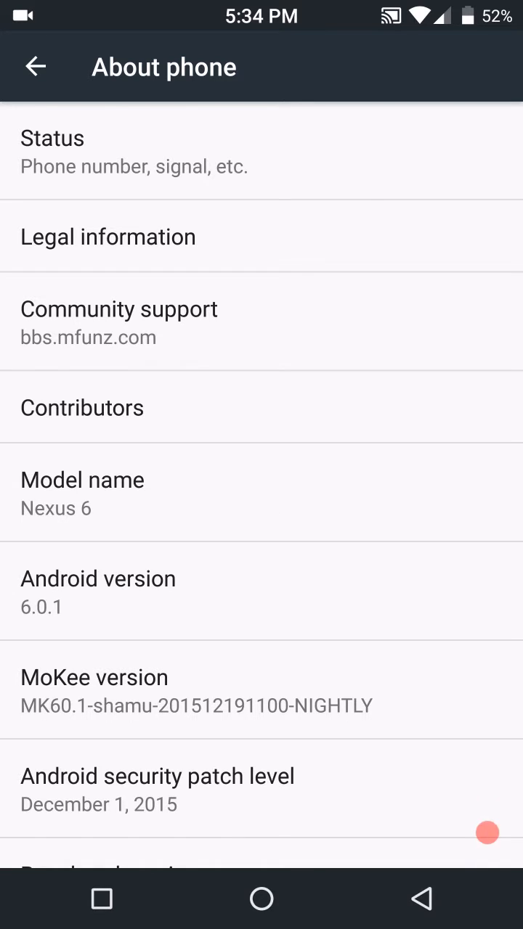
scroll("down", 3)
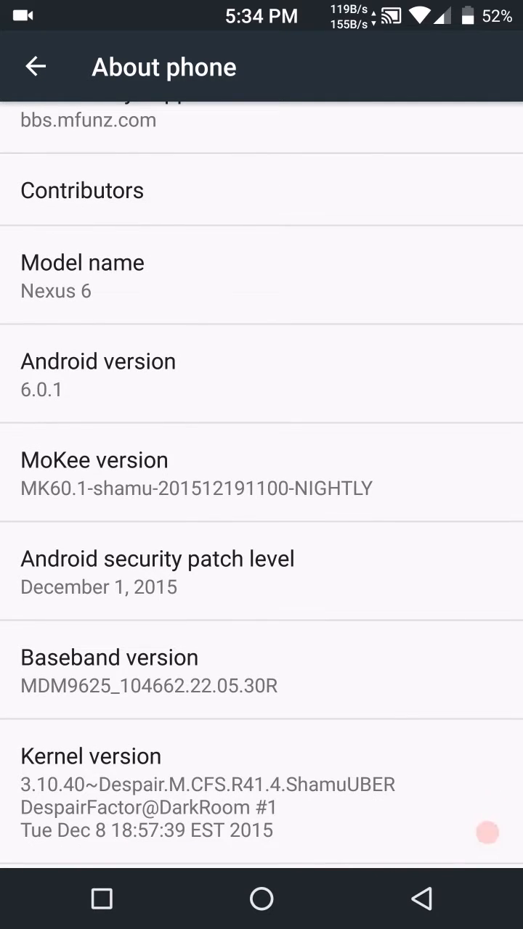
scroll("down", 3)
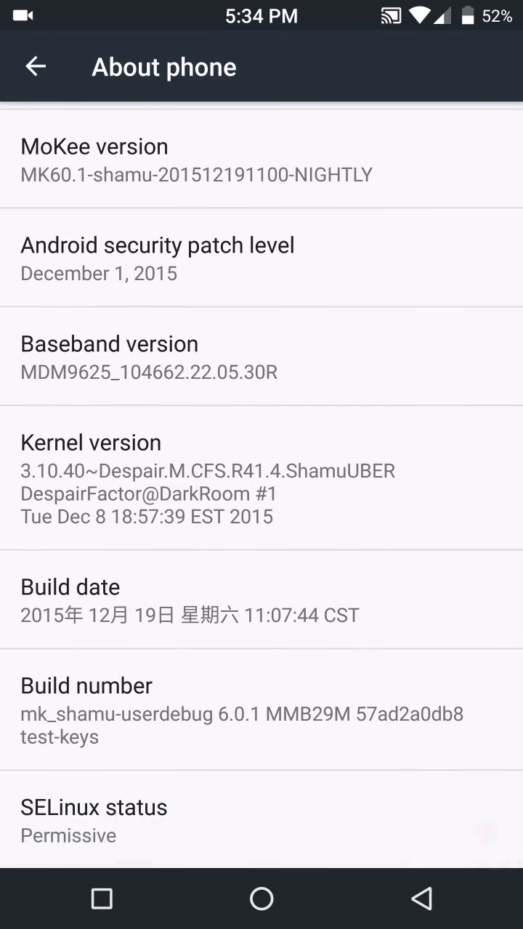
left_click(487, 832)
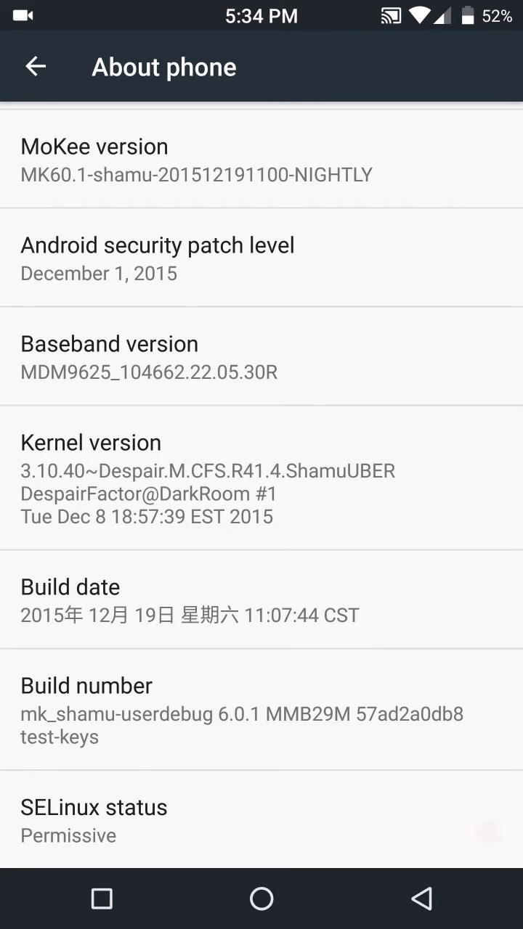
left_click(486, 833)
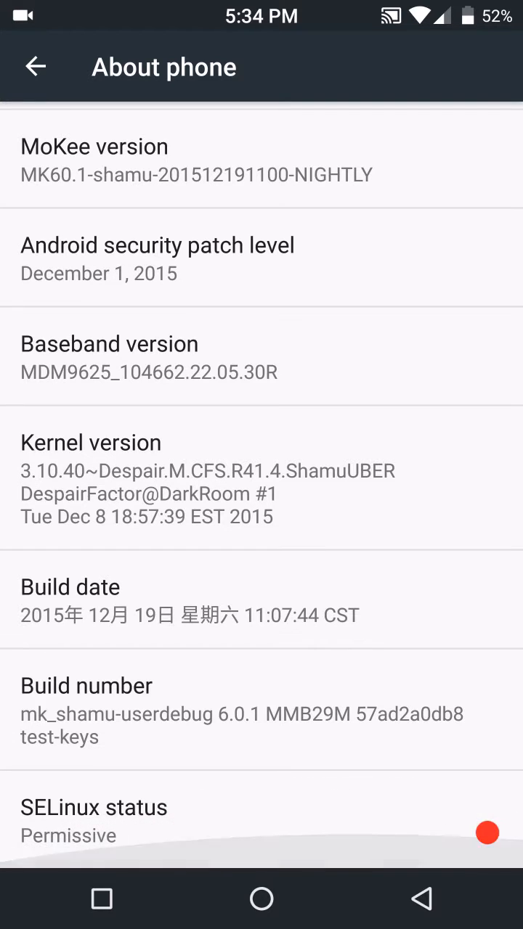
left_click(262, 600)
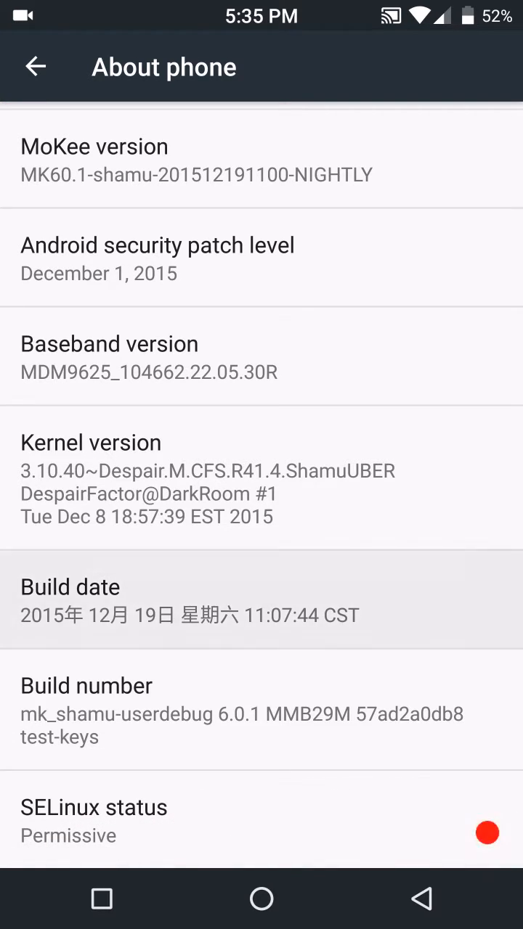
scroll("up", 3)
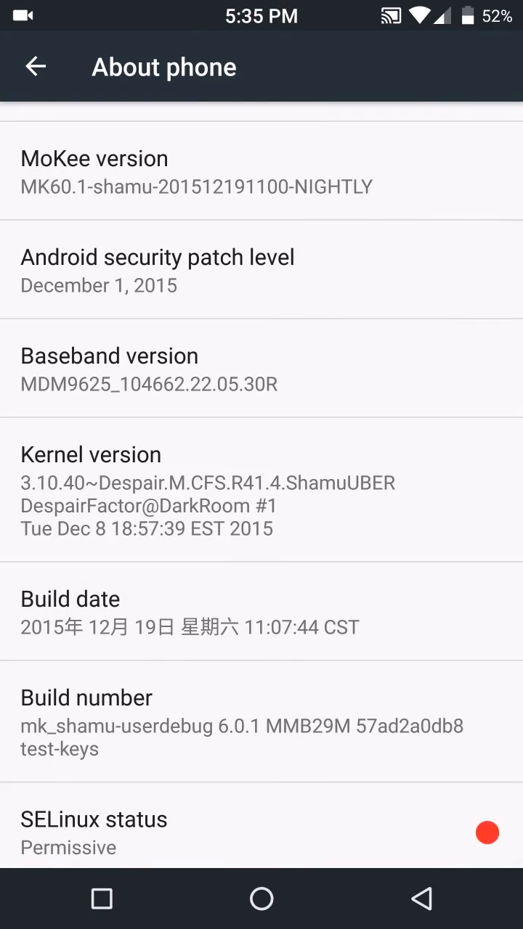
scroll("down", 3)
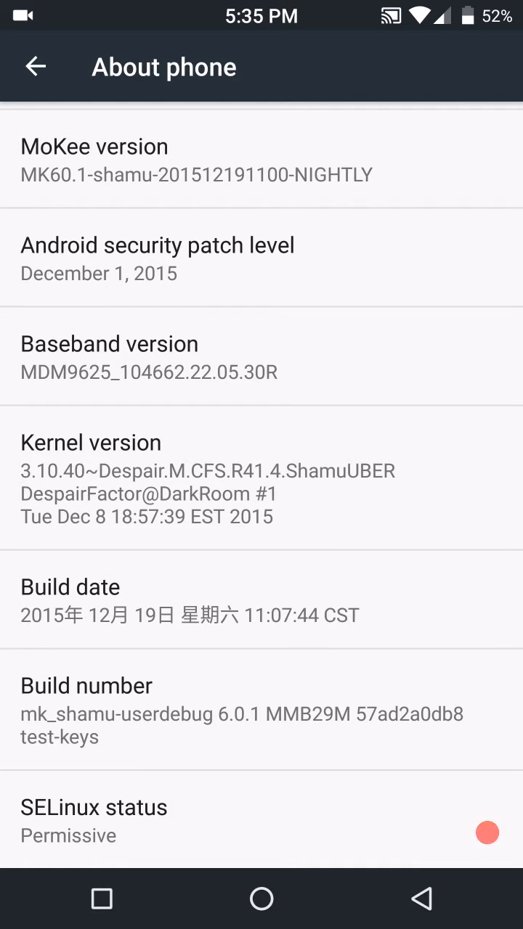
Step: Browse MoKee Center's Updater, Support and Extras tabs, then back out to Settings
left_click(35, 66)
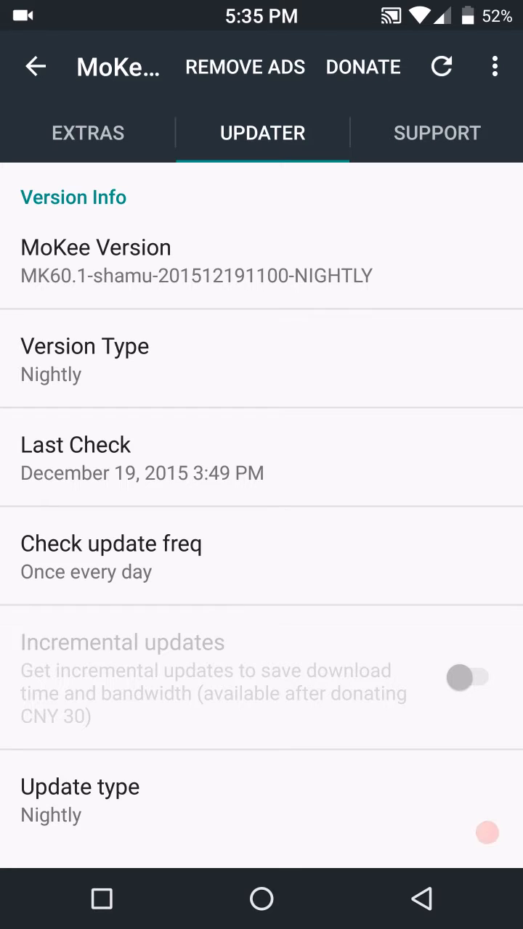
left_click(437, 133)
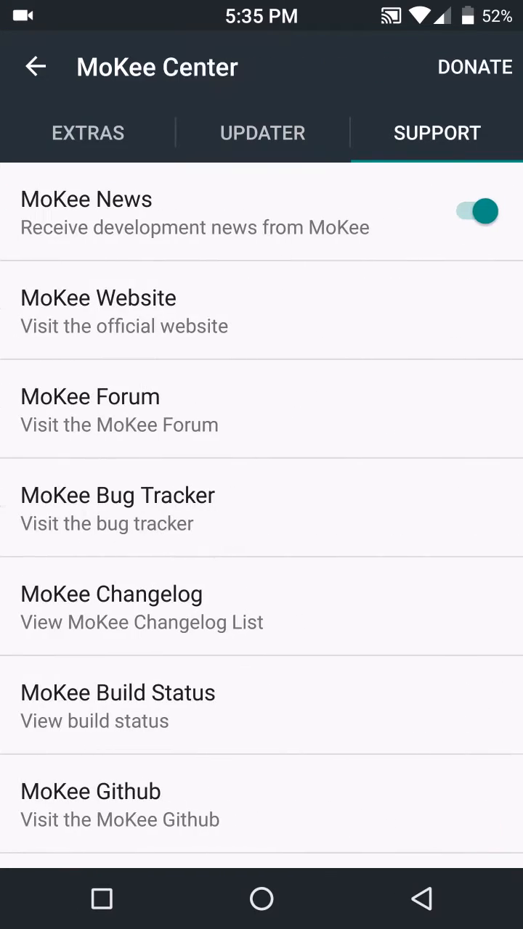
scroll("down", 3)
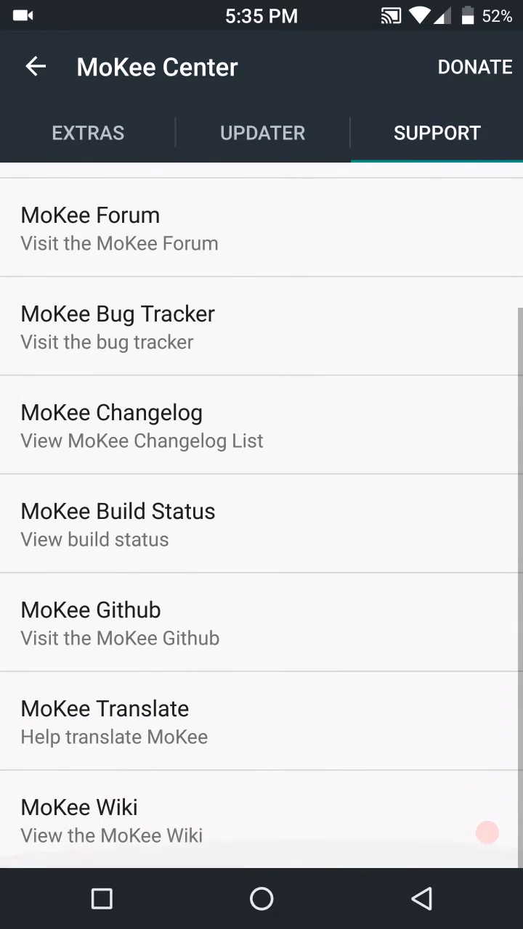
scroll("up", 3)
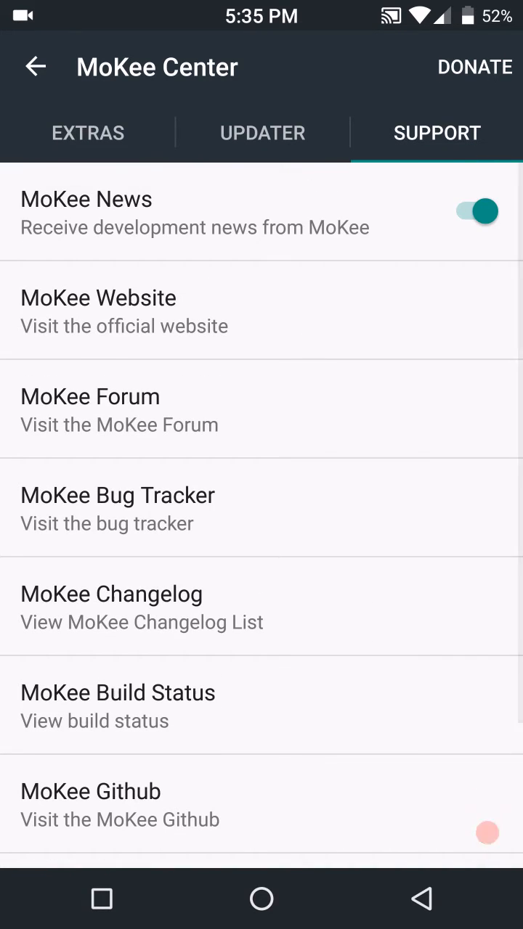
left_click(87, 132)
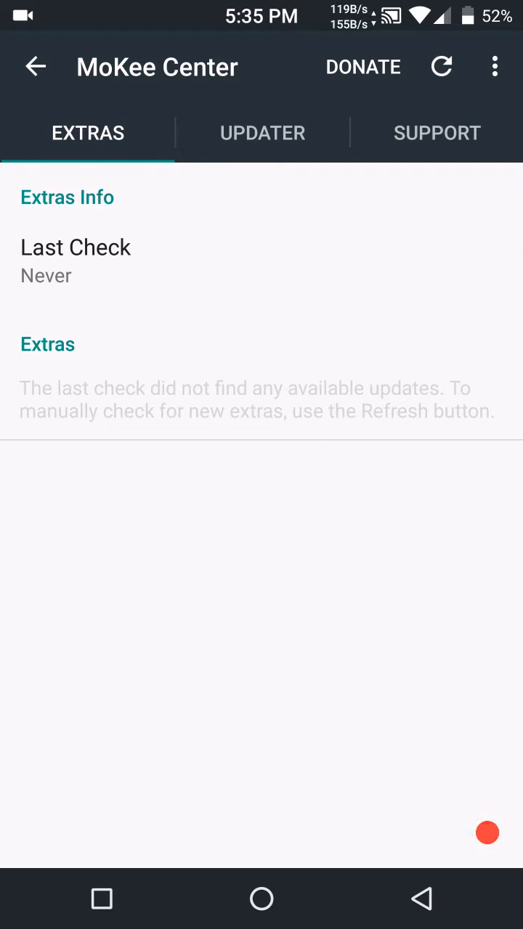
left_click(35, 66)
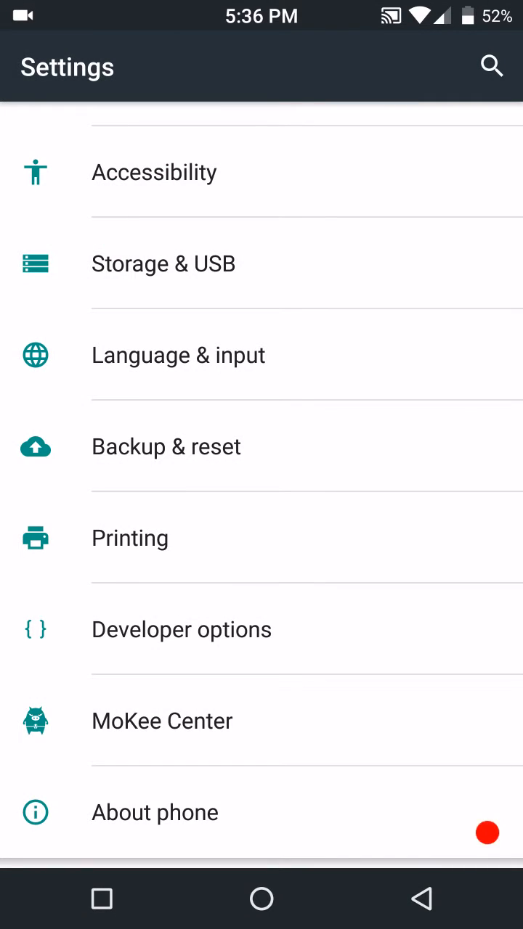
Step: Open Developer options and cancel Root access, keeping it at Apps and ADB
left_click(182, 630)
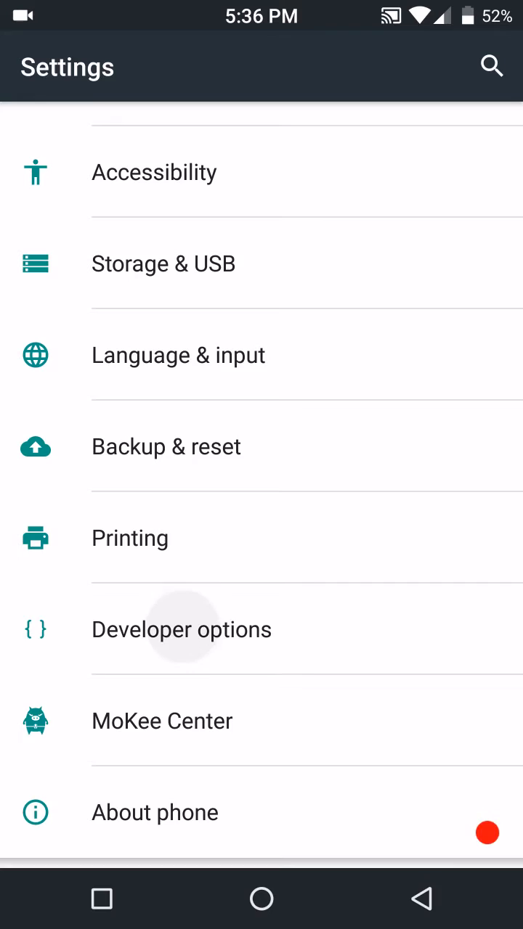
left_click(182, 629)
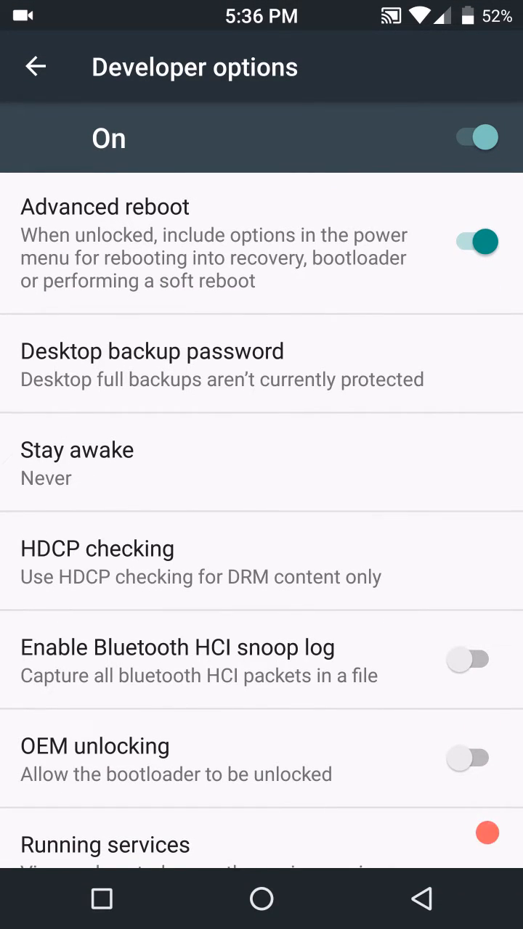
scroll("down", 3)
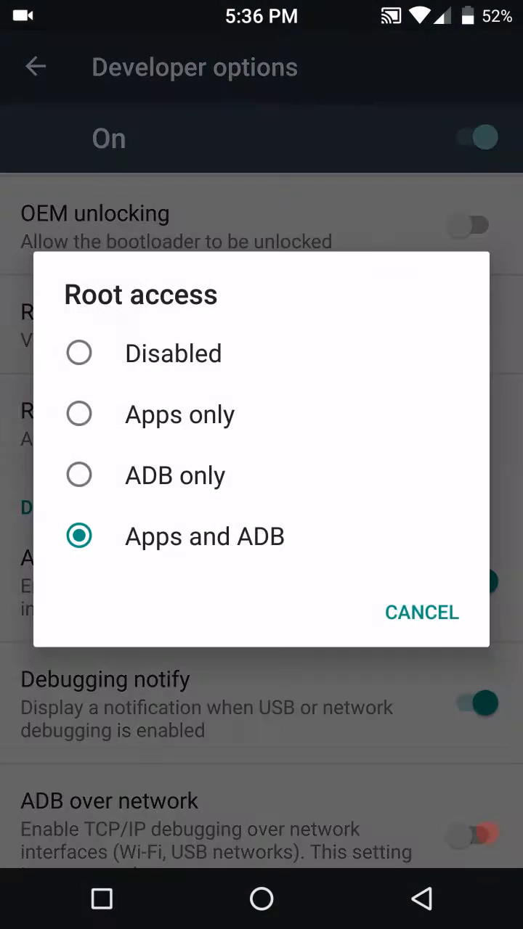
left_click(421, 612)
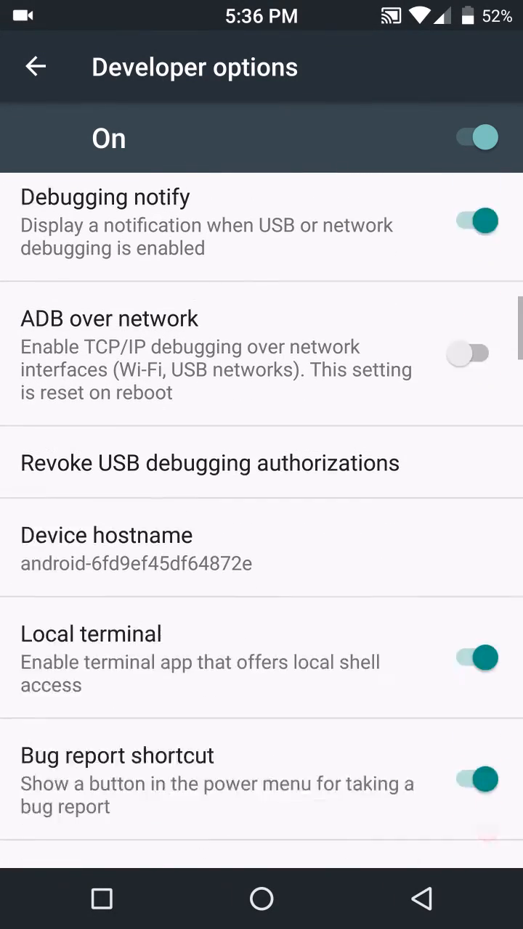
Step: Scroll through the debugging, networking and rendering developer options
scroll("down", 3)
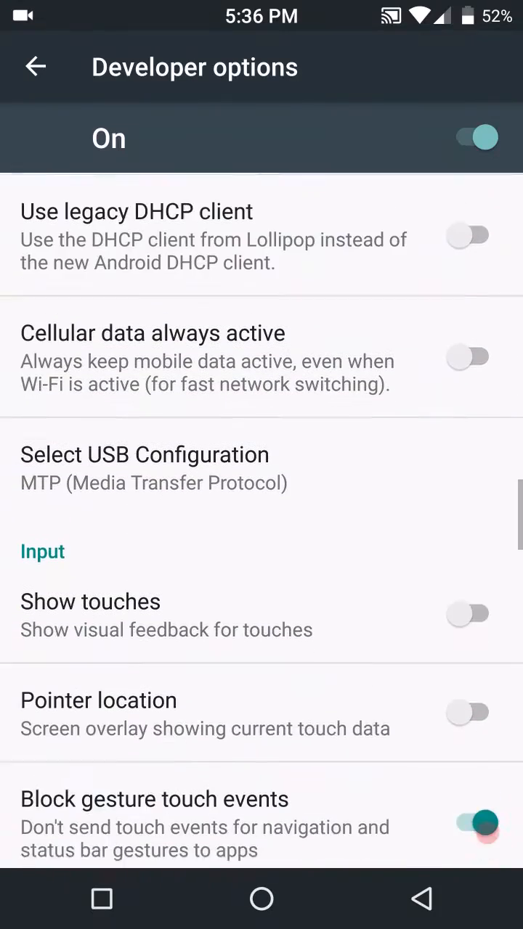
scroll("up", 3)
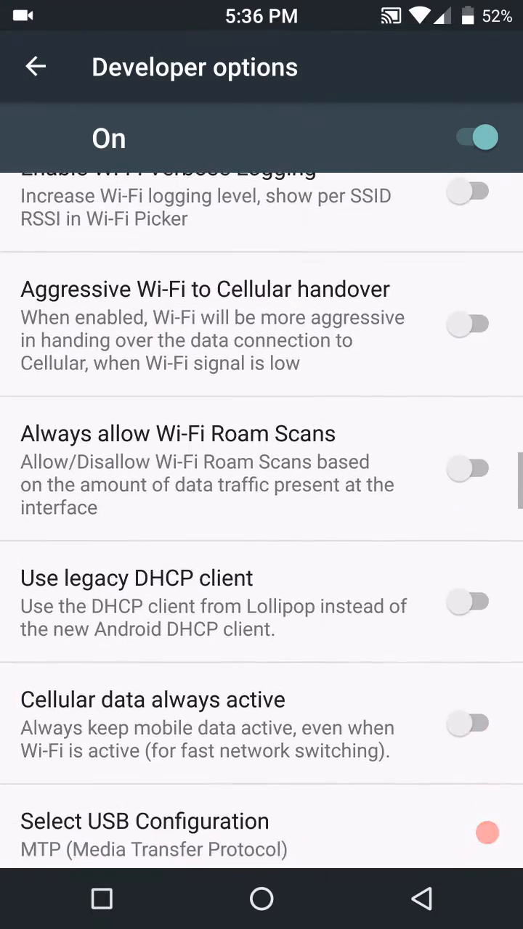
scroll("down", 3)
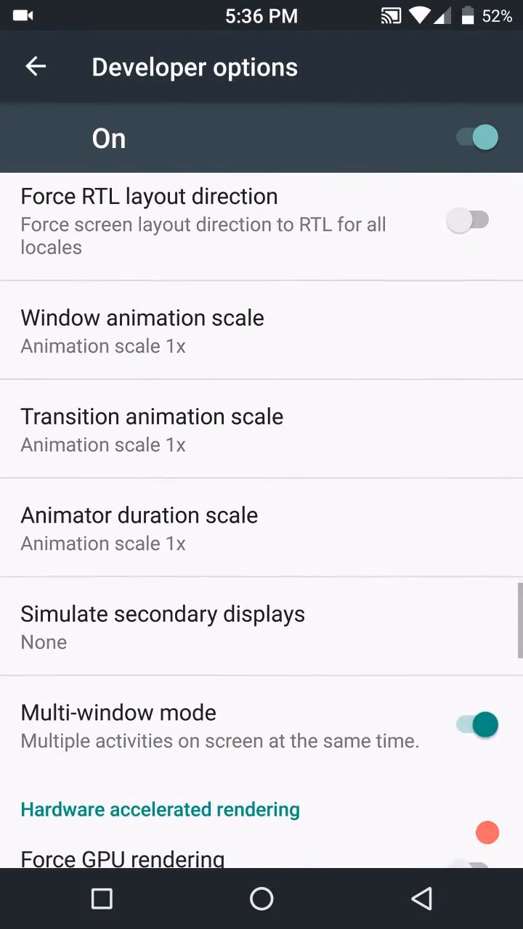
scroll("down", 3)
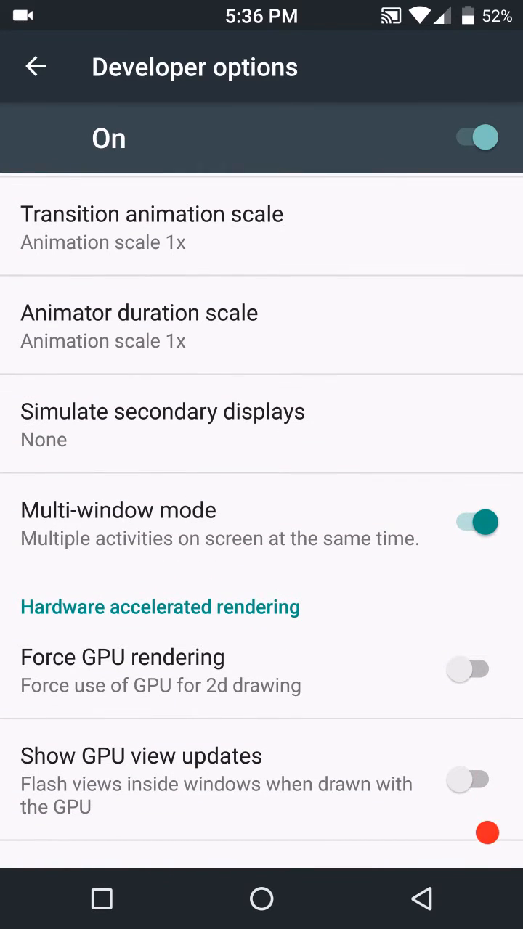
scroll("down", 3)
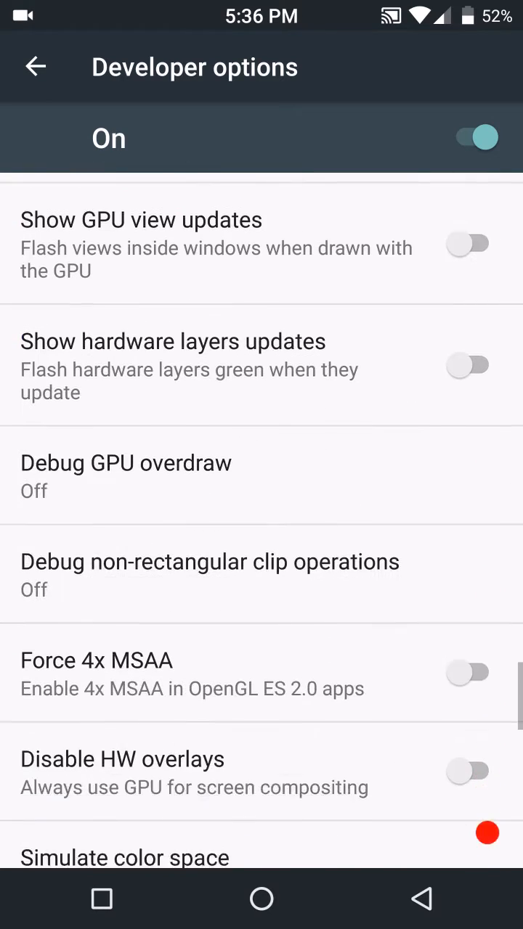
scroll("down", 3)
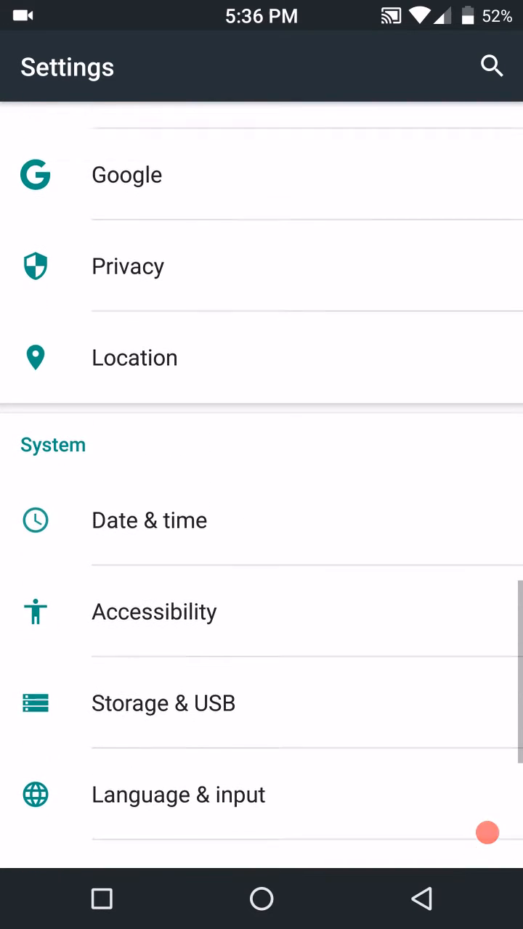
Step: Open Status bar from the Personal section to show clock style choices
scroll("up", 3)
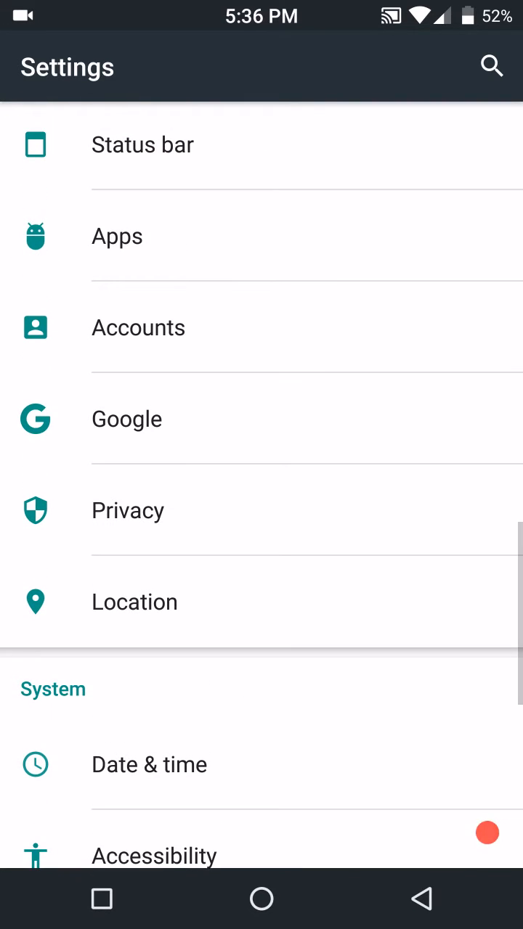
scroll("down", 3)
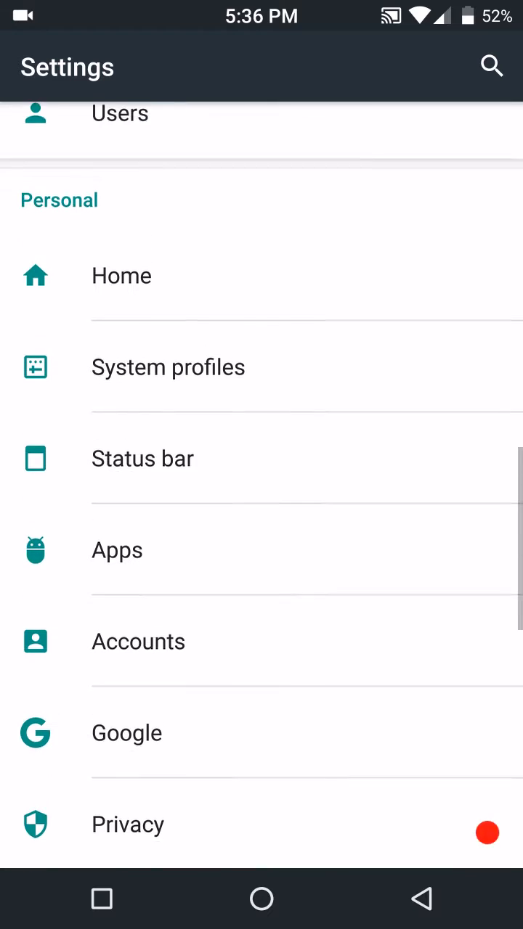
left_click(143, 458)
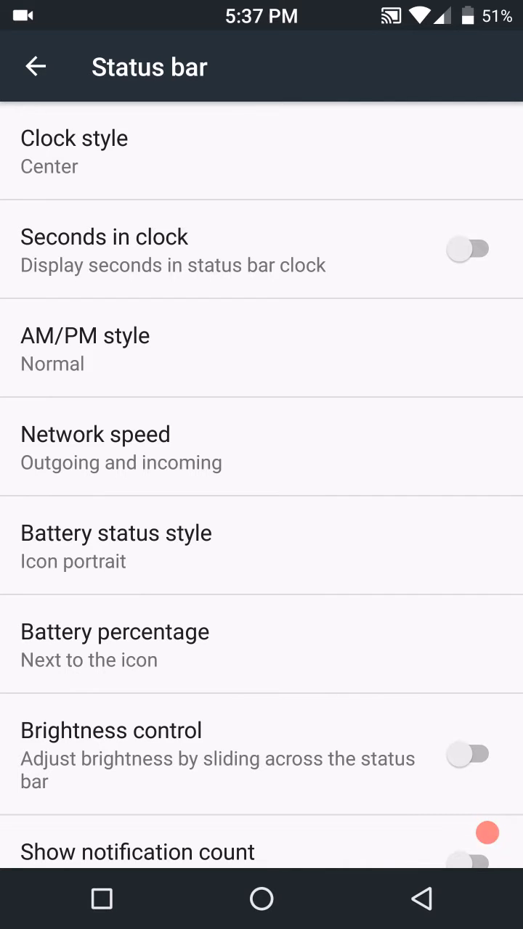
scroll("down", 3)
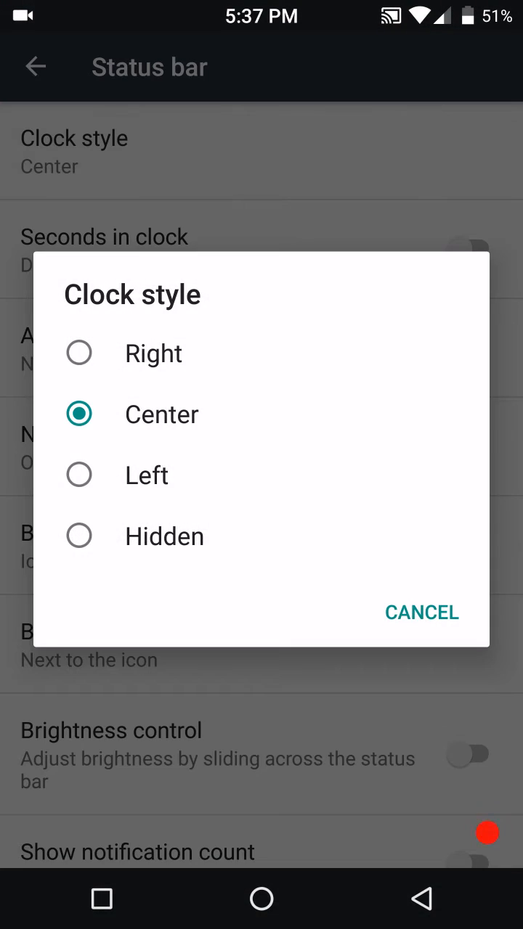
Step: Cancel Clock style to keep Center, scroll the Status bar options, and go back
left_click(421, 612)
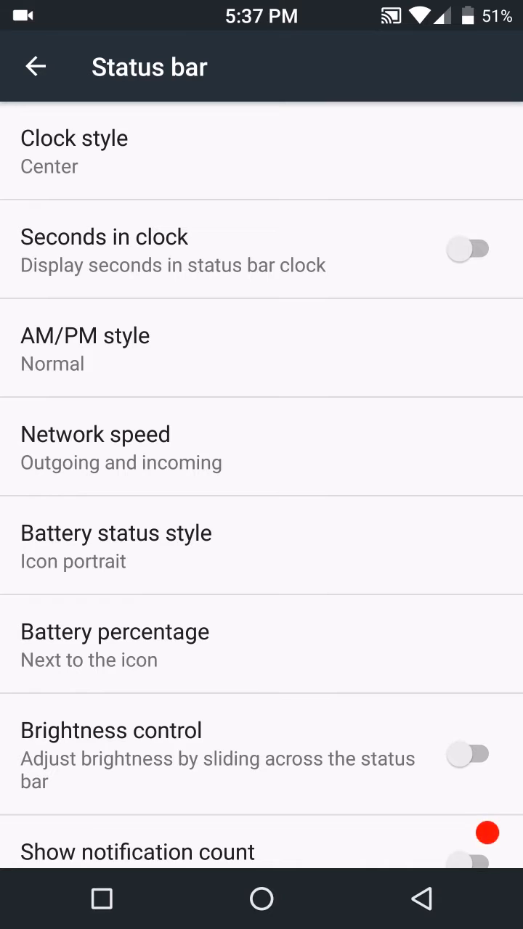
scroll("down", 3)
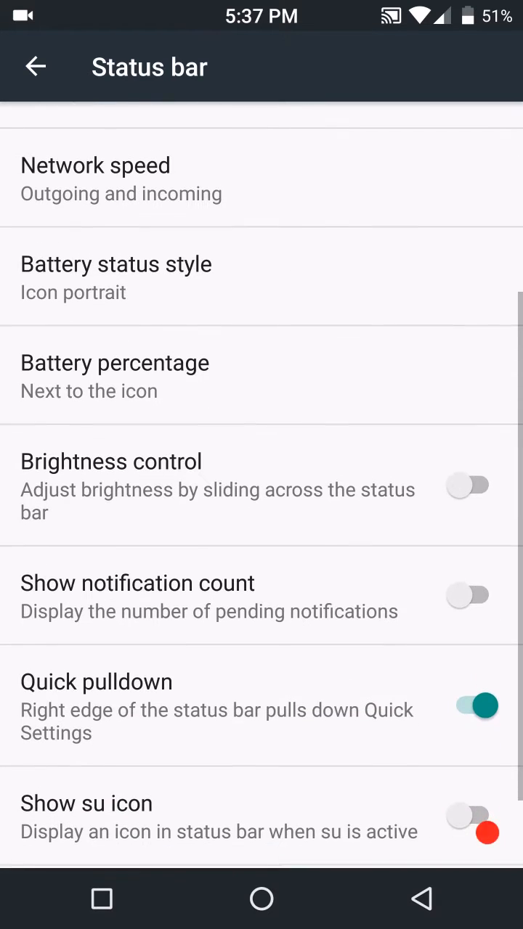
scroll("down", 3)
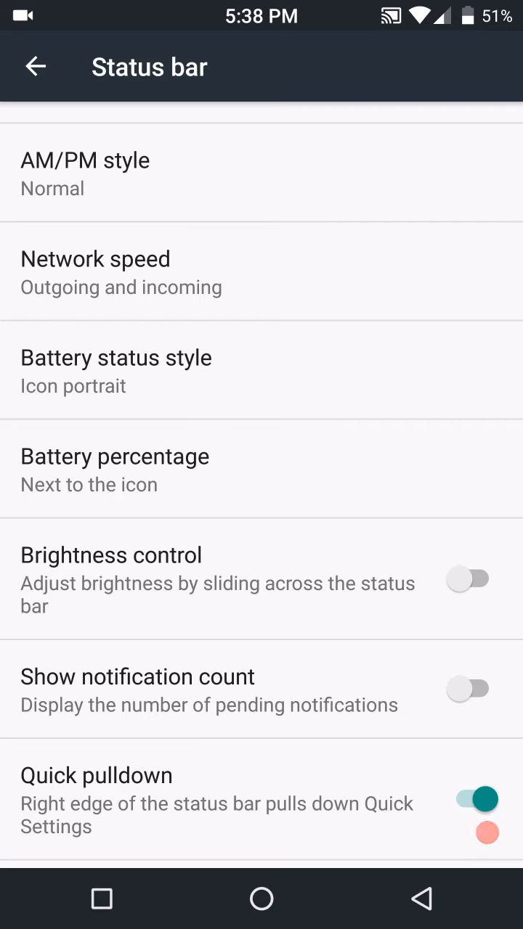
scroll("down", 3)
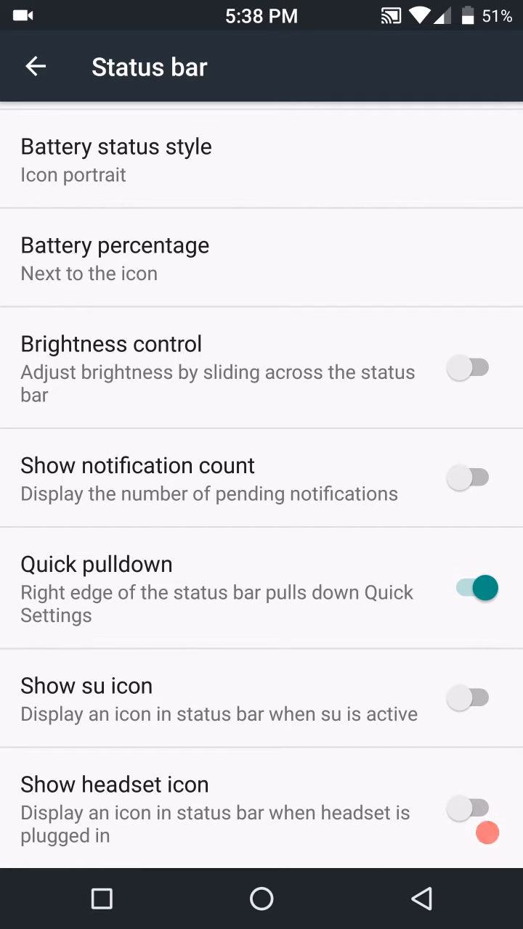
left_click(35, 66)
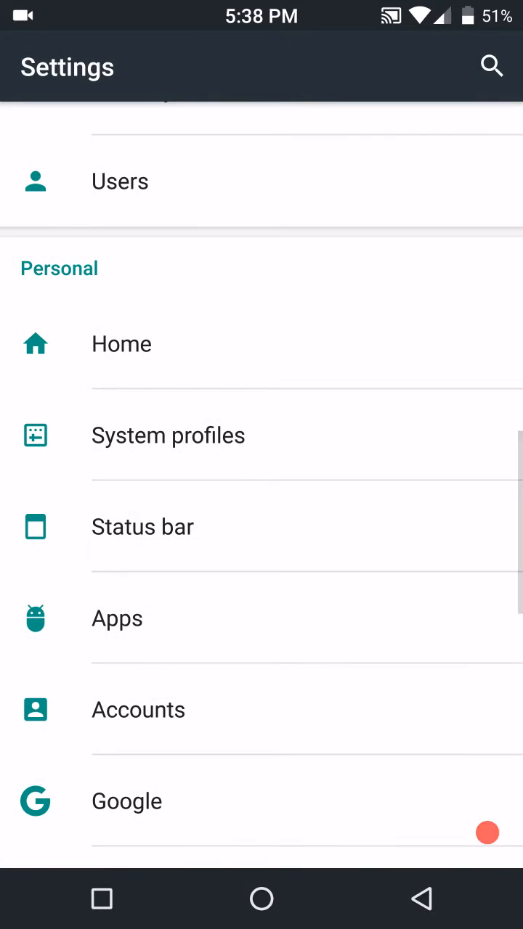
scroll("up", 3)
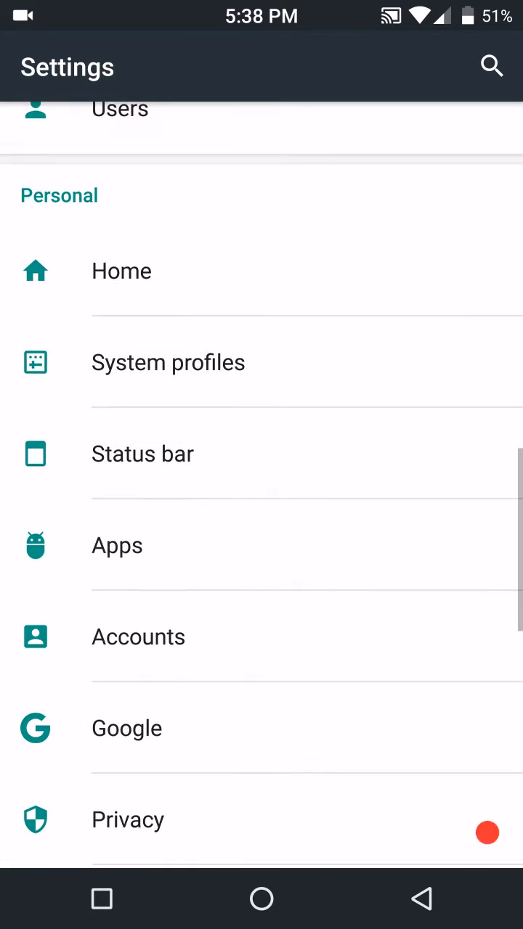
Step: View the Home launcher choices keeping Nox, then open Security settings
scroll("down", 3)
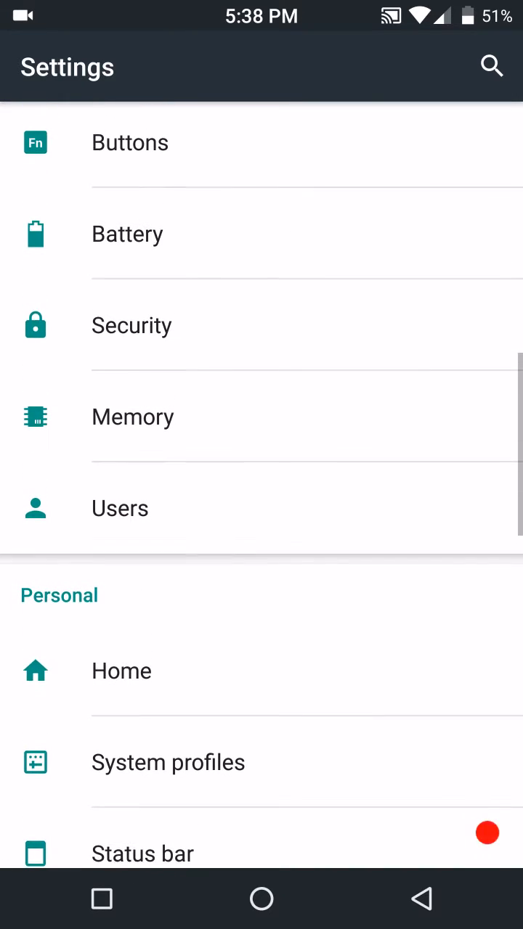
left_click(121, 671)
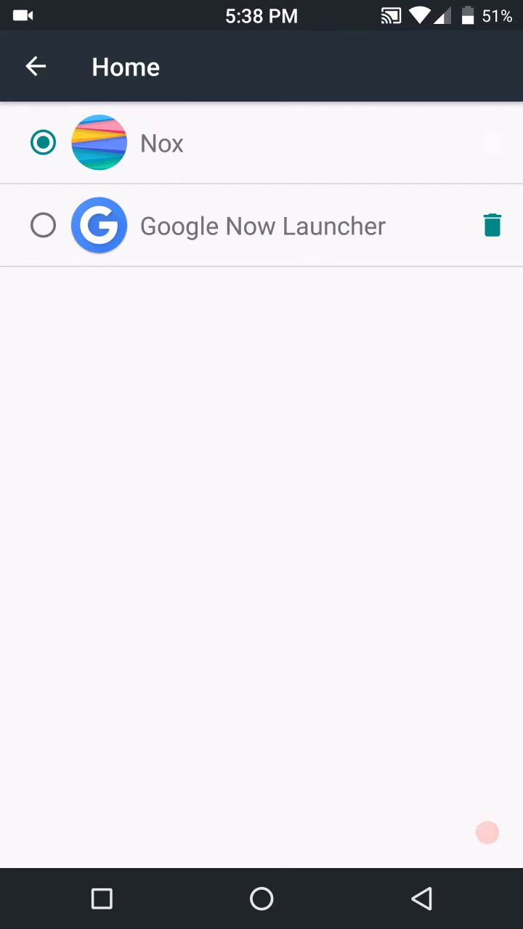
left_click(35, 66)
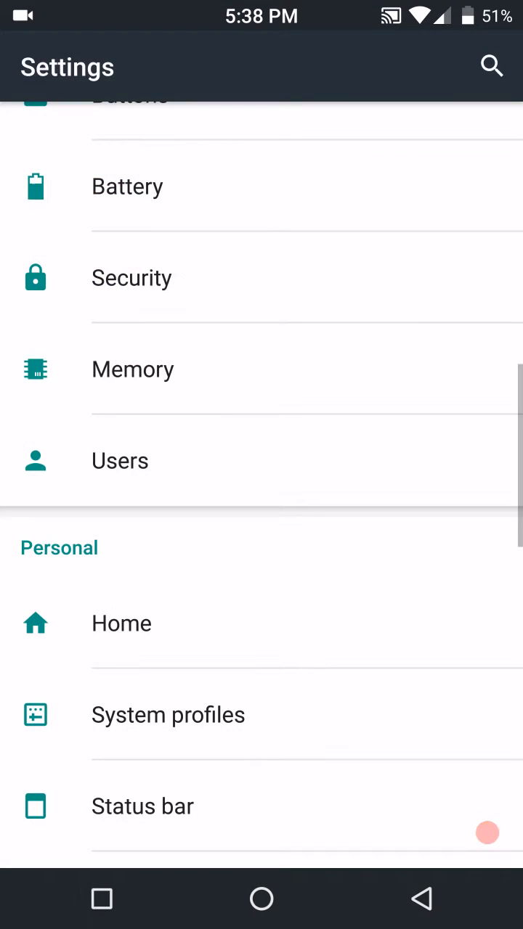
scroll("down", 3)
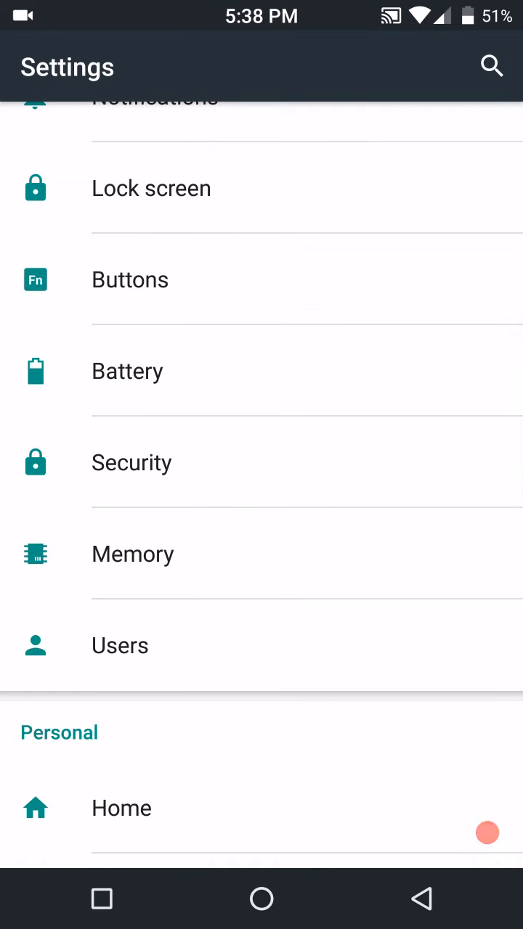
left_click(132, 463)
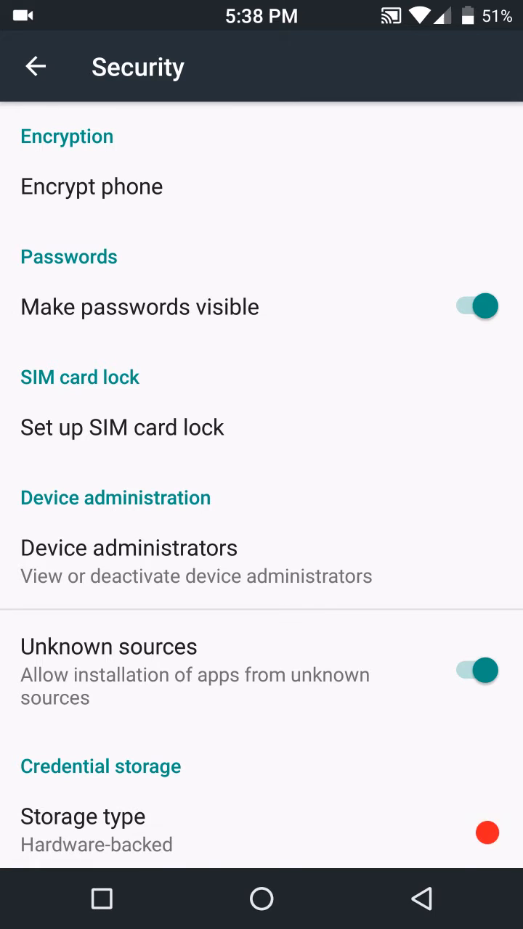
Step: Leave Security and open Buttons, then the navigation bar layout settings
scroll("down", 3)
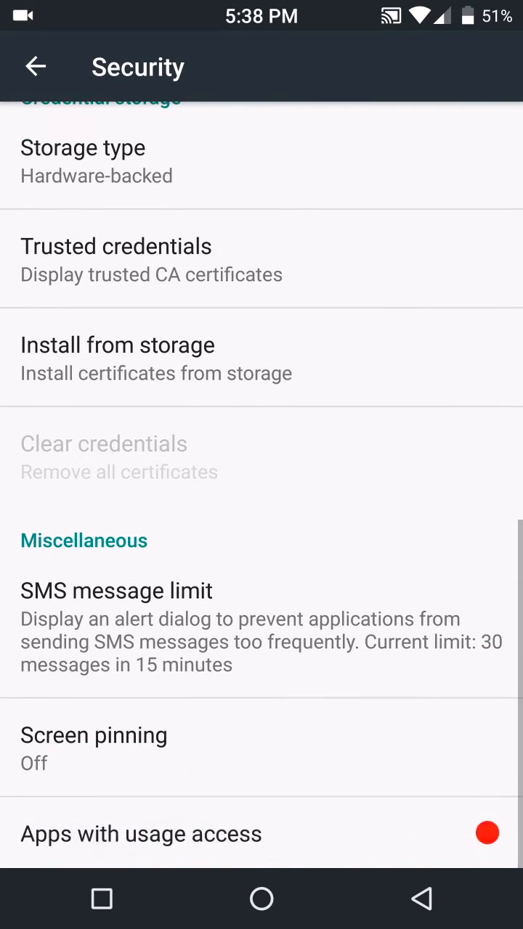
left_click(35, 66)
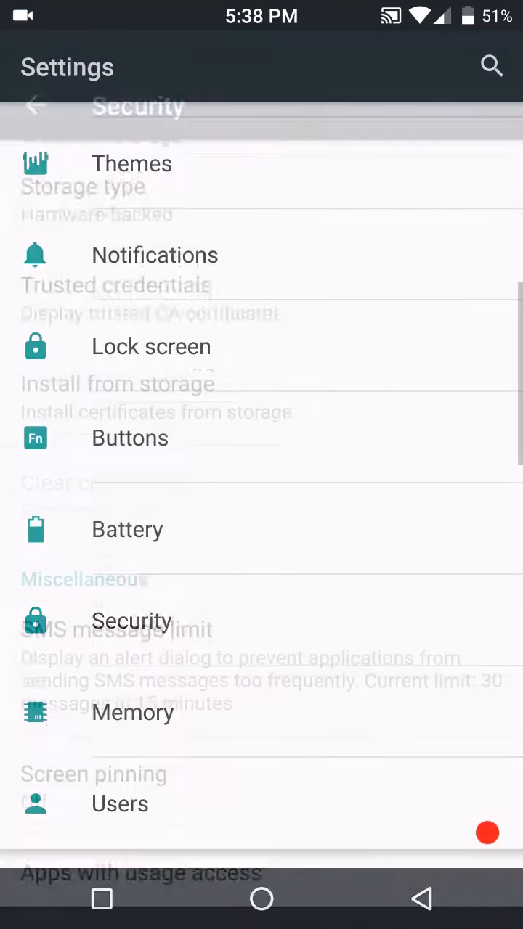
left_click(129, 438)
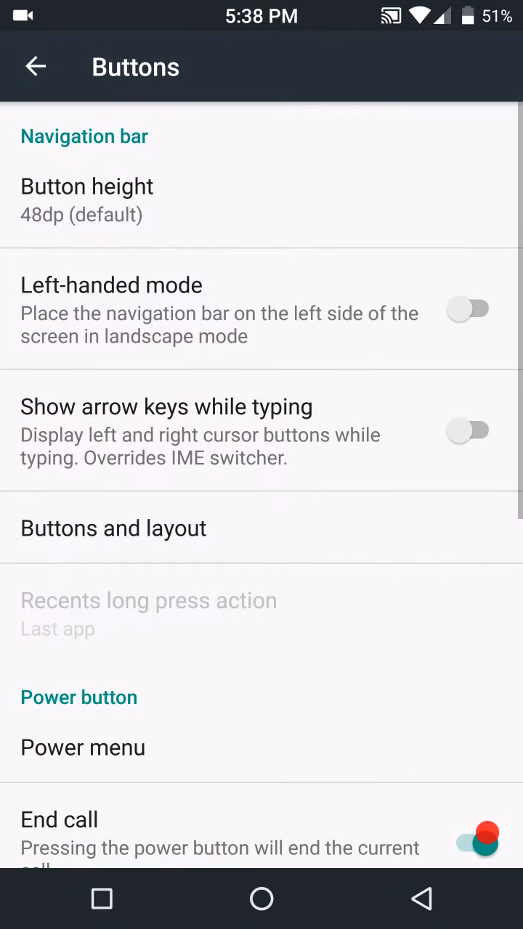
scroll("down", 3)
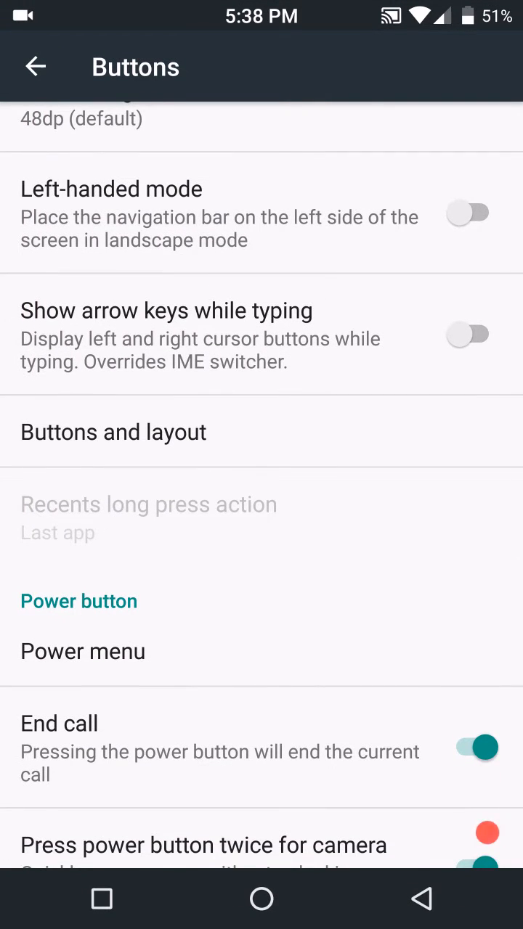
left_click(113, 432)
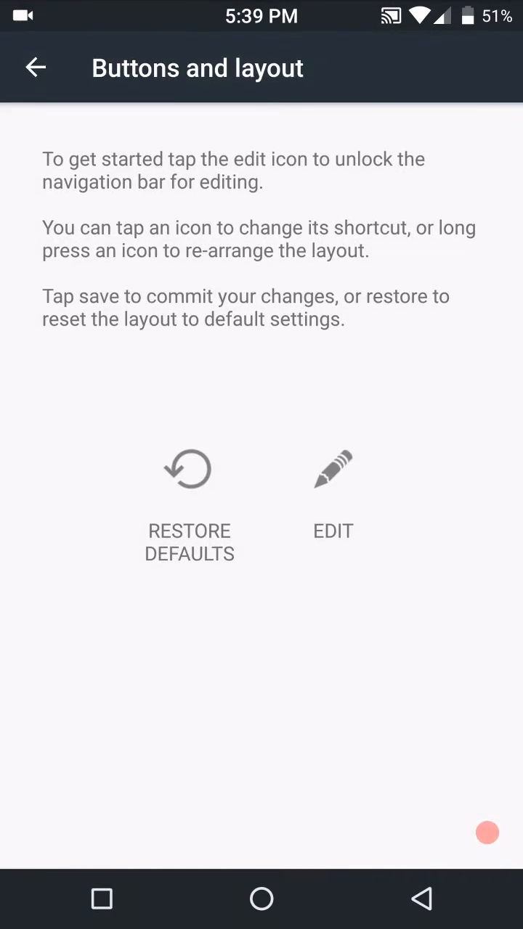
Step: Unlock and save the navigation bar layout, then view Power menu options
left_click(333, 468)
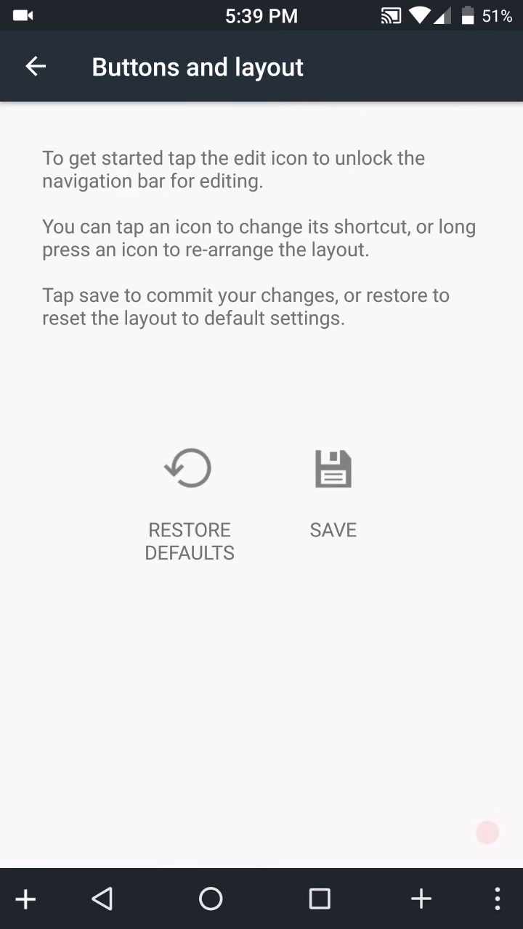
left_click(334, 469)
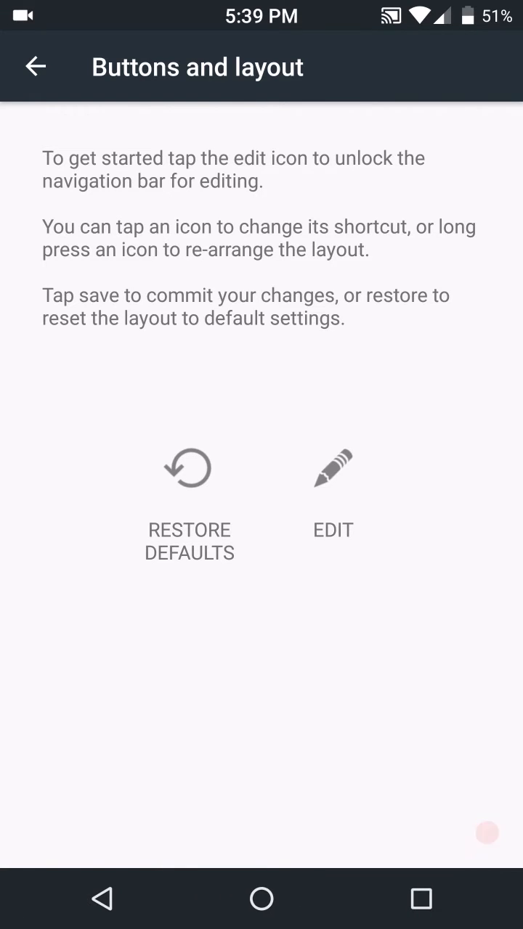
left_click(35, 66)
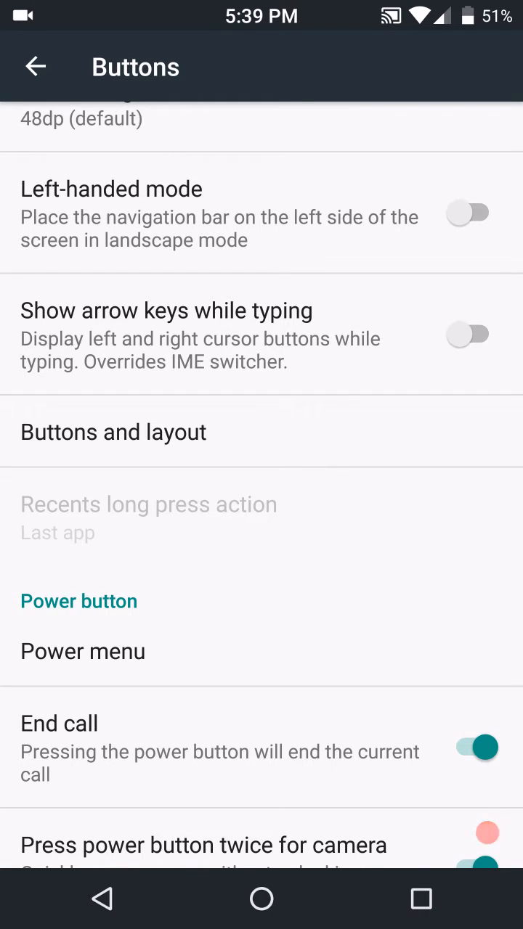
left_click(83, 651)
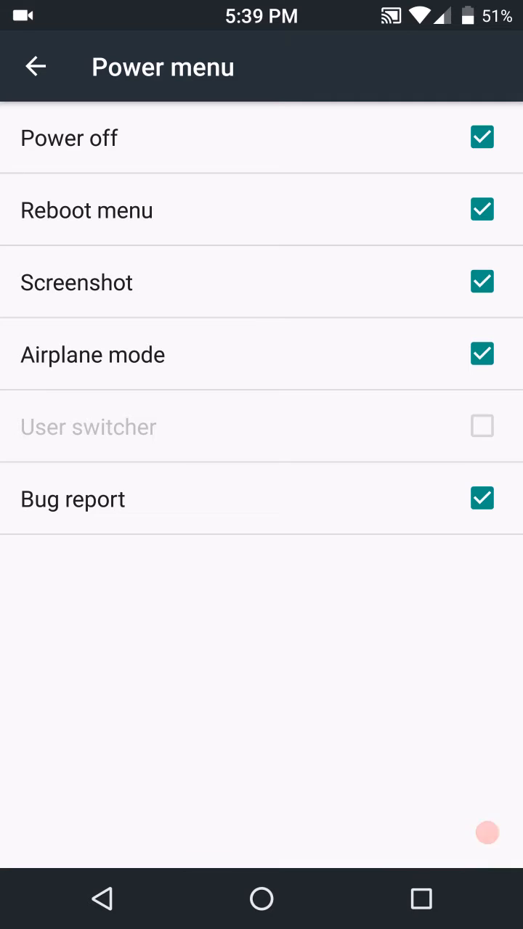
Step: Scroll through the Buttons volume key options, then open Lock screen settings
left_click(35, 66)
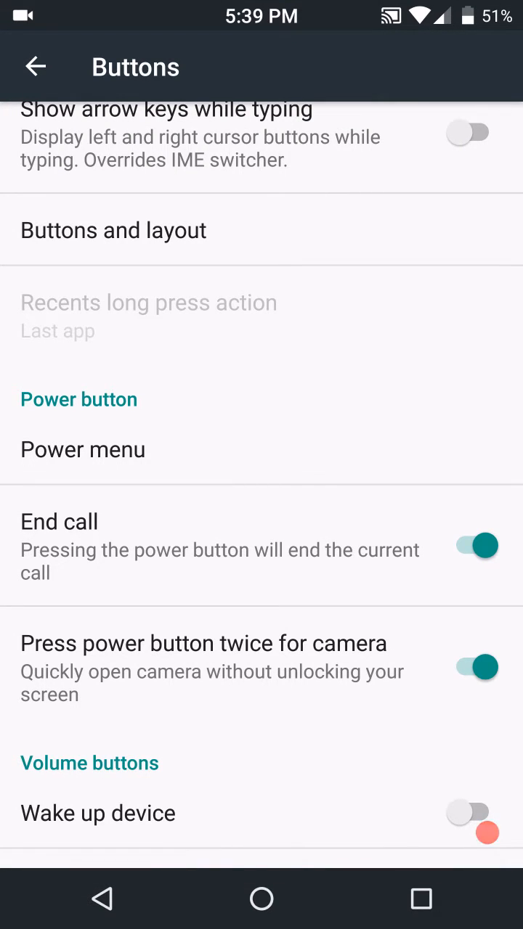
scroll("down", 3)
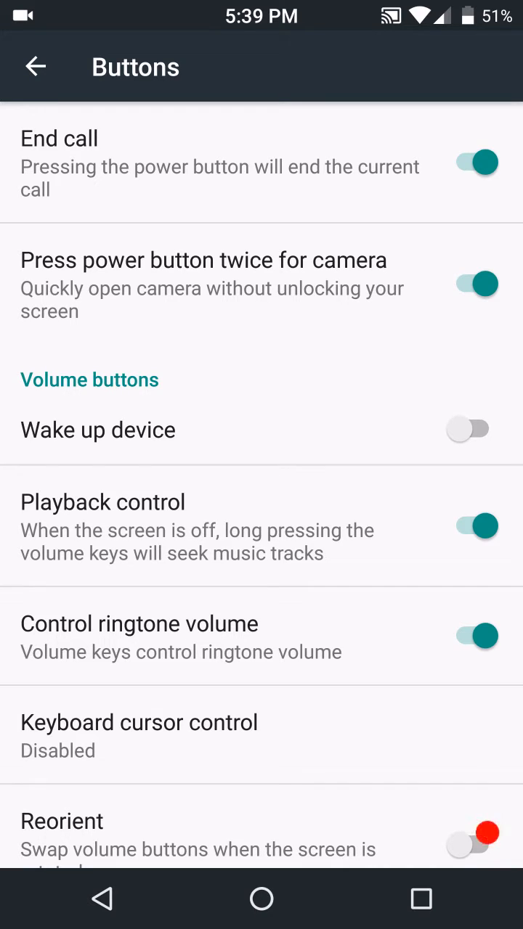
scroll("up", 3)
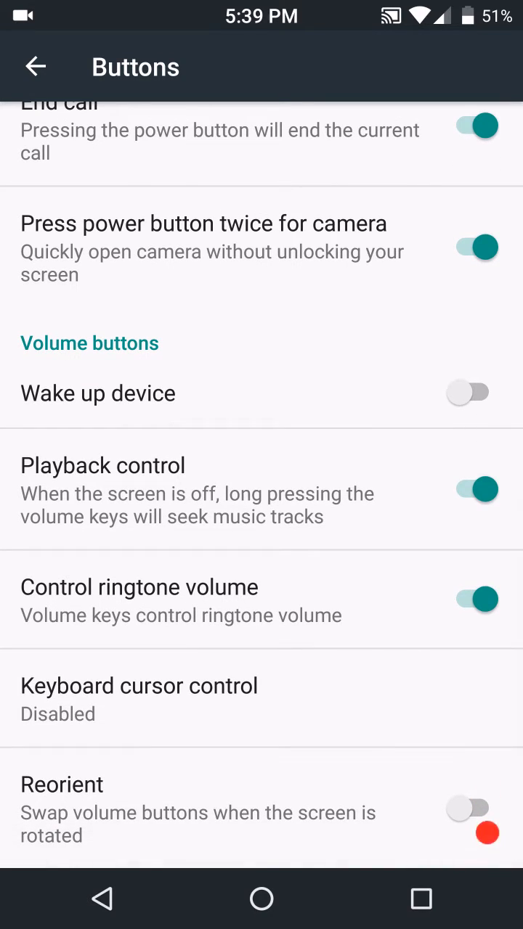
left_click(35, 66)
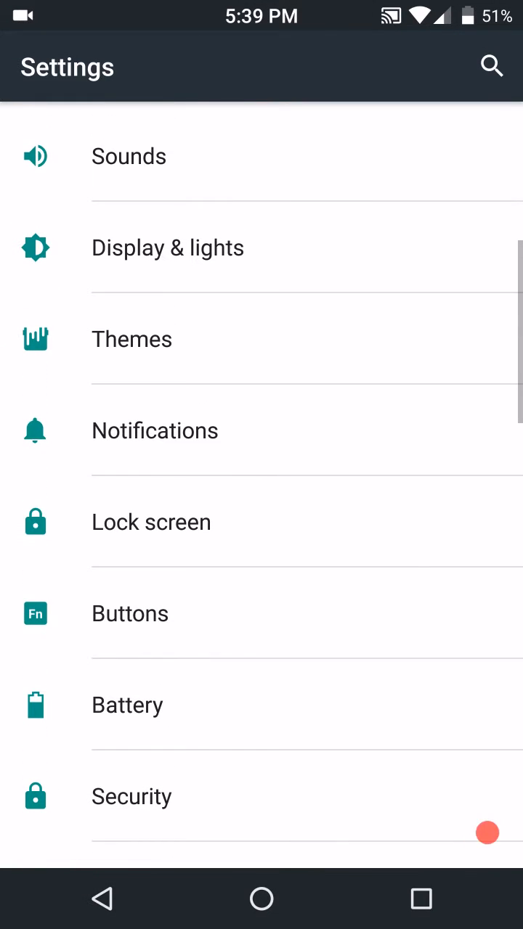
left_click(151, 522)
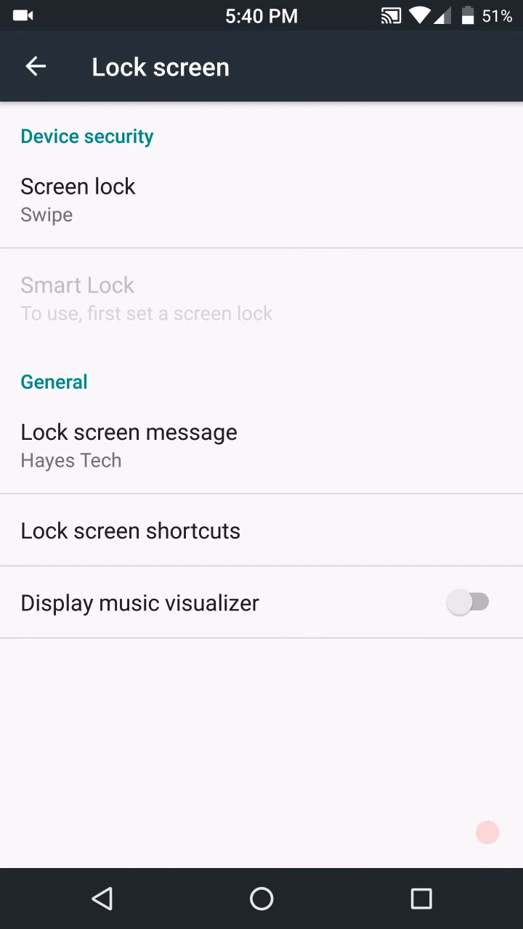
Step: Save 'Hayes Tech' as the lock screen message, then open Notifications settings
left_click(129, 431)
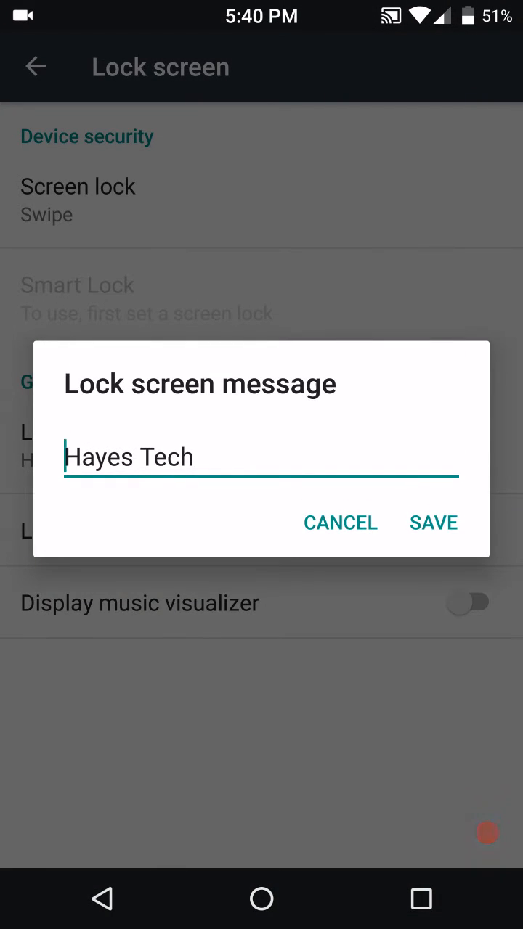
left_click(433, 523)
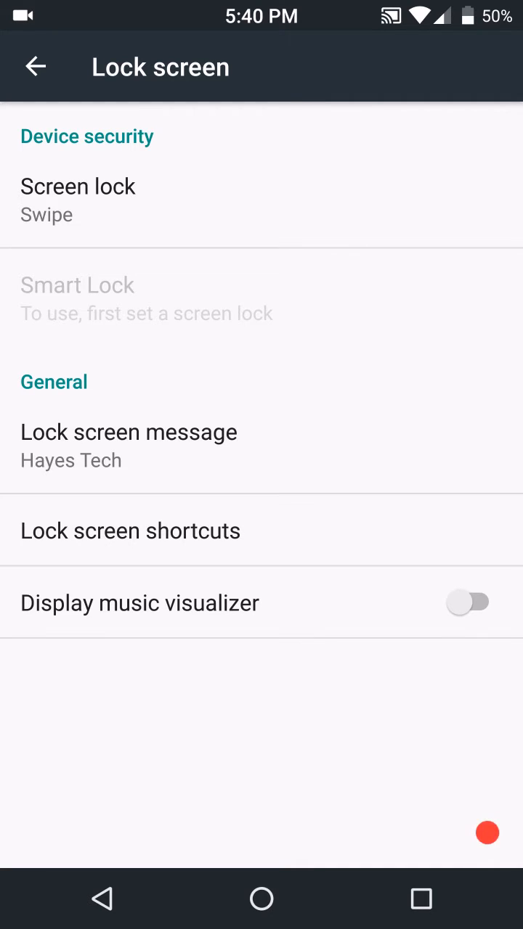
left_click(35, 66)
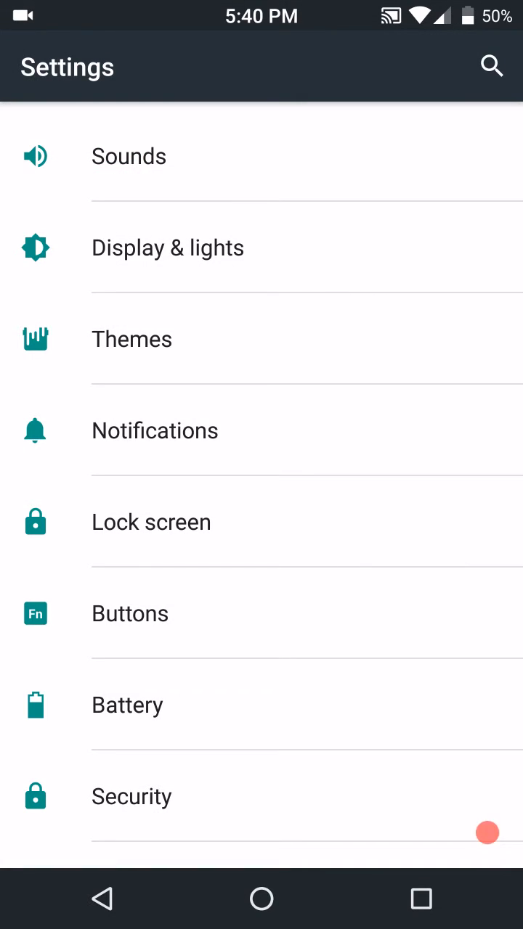
scroll("down", 3)
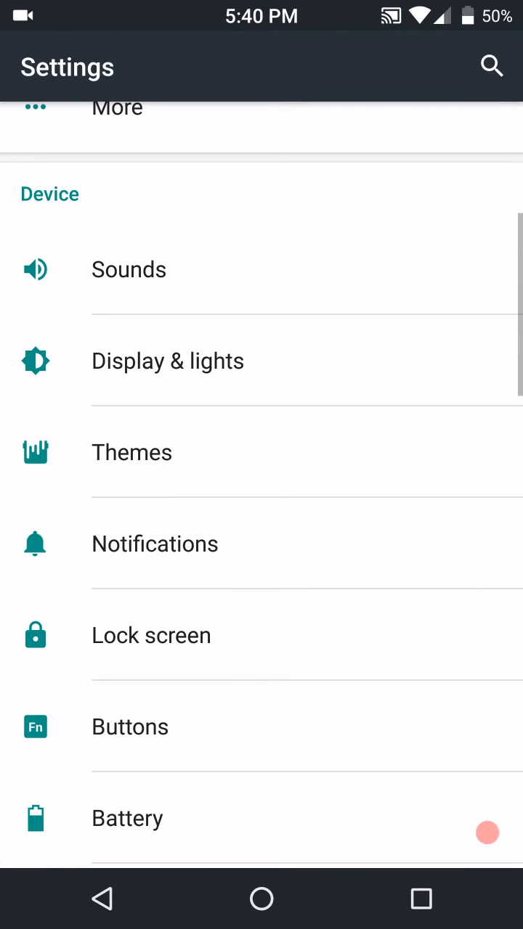
left_click(155, 544)
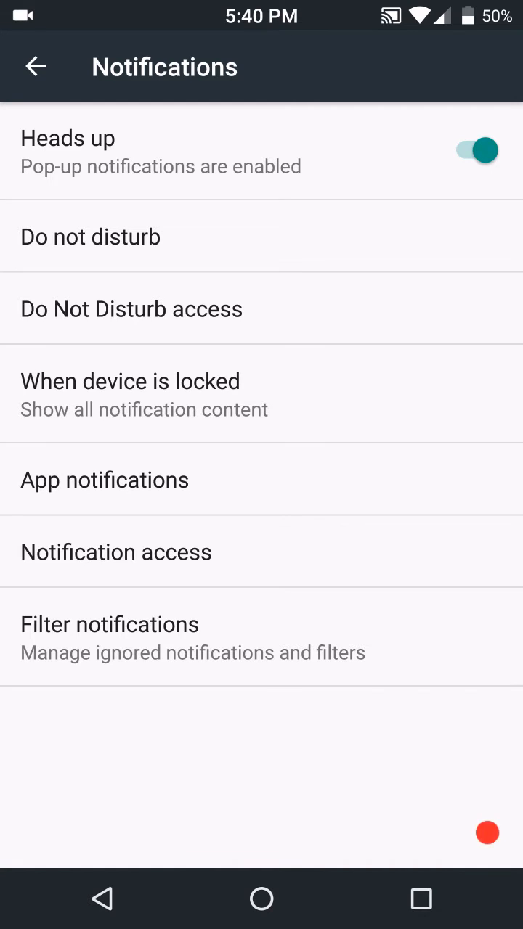
Step: Leave Notifications unchanged and bring up the Display & lights settings page
left_click(34, 66)
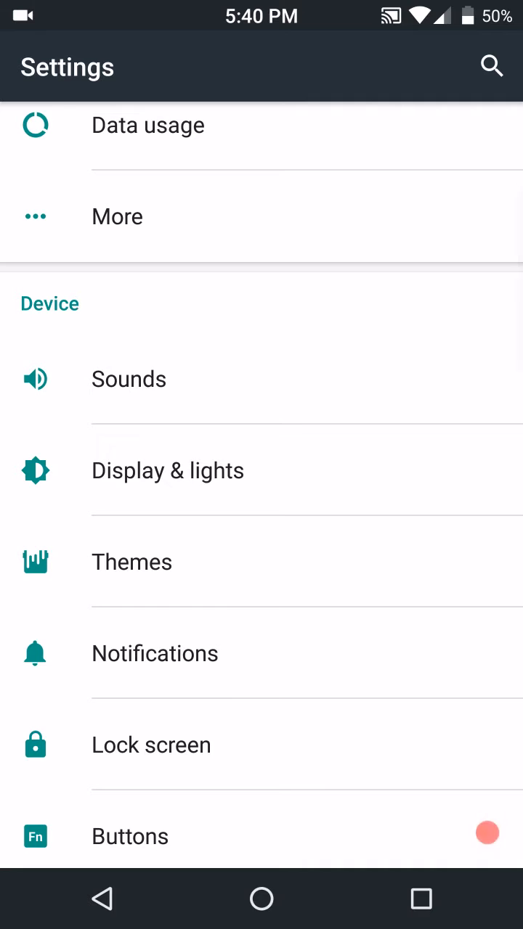
left_click(167, 470)
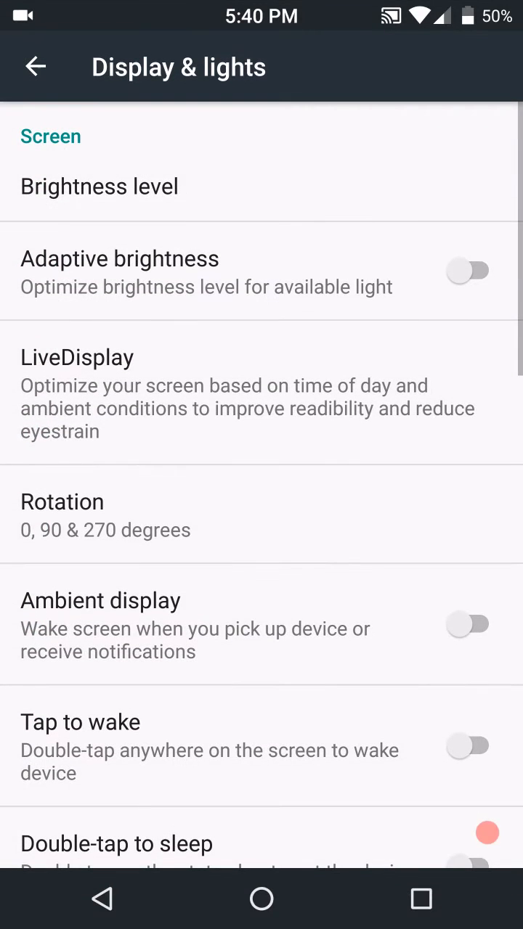
Step: Scroll Display & lights, view the Notification light colour options, and back out to Settings
scroll("down", 3)
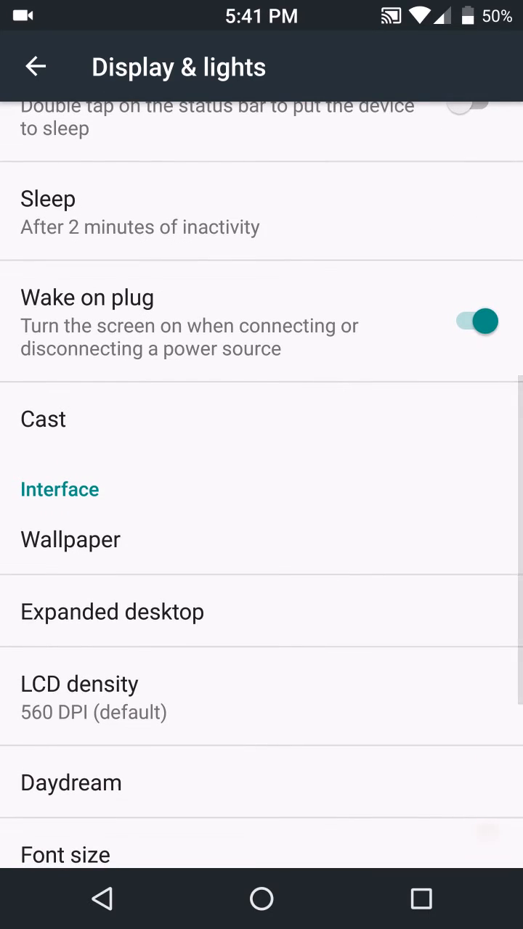
scroll("down", 3)
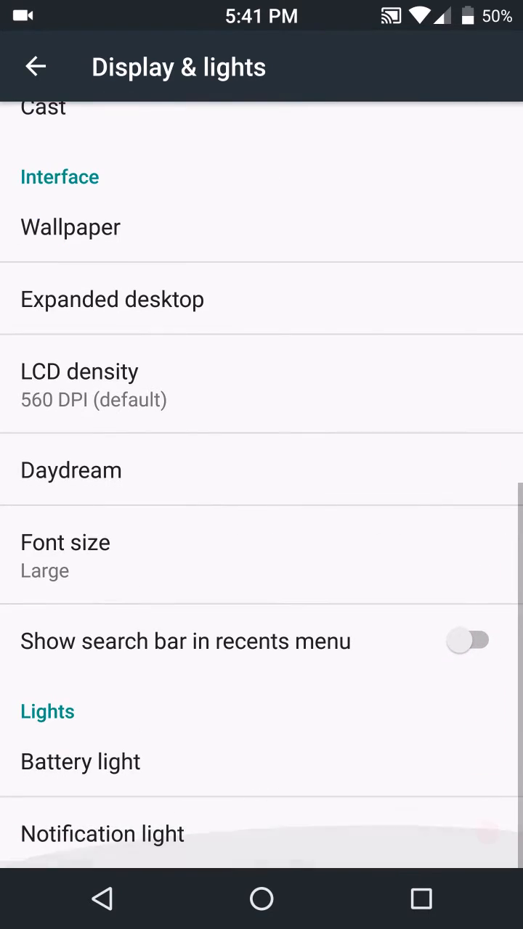
left_click(102, 834)
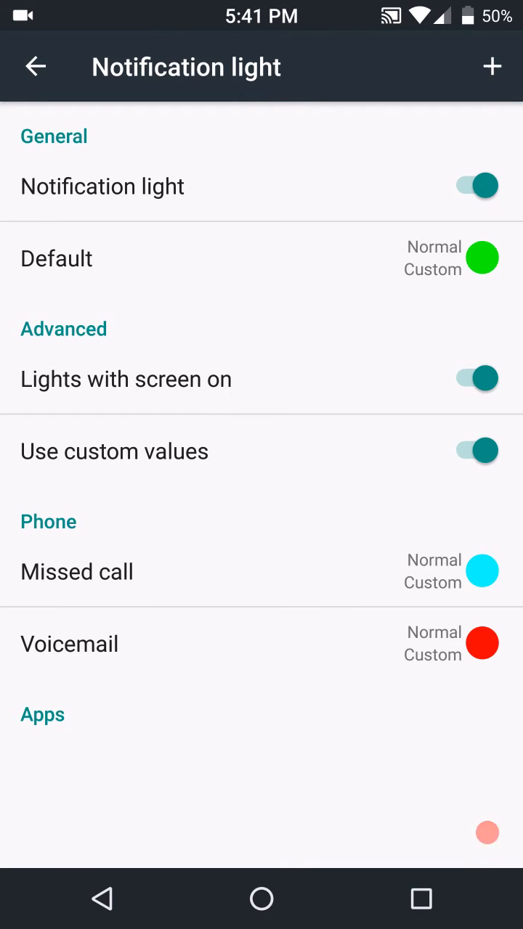
left_click(35, 66)
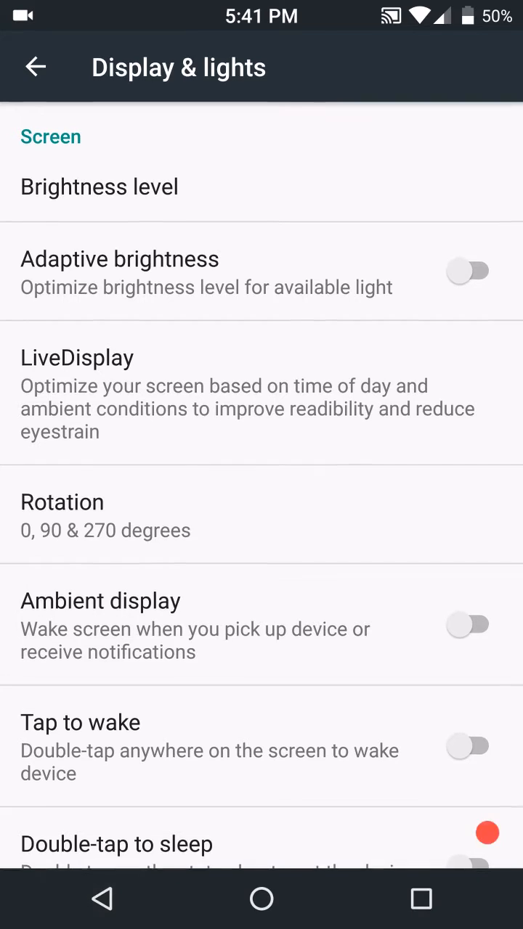
left_click(35, 66)
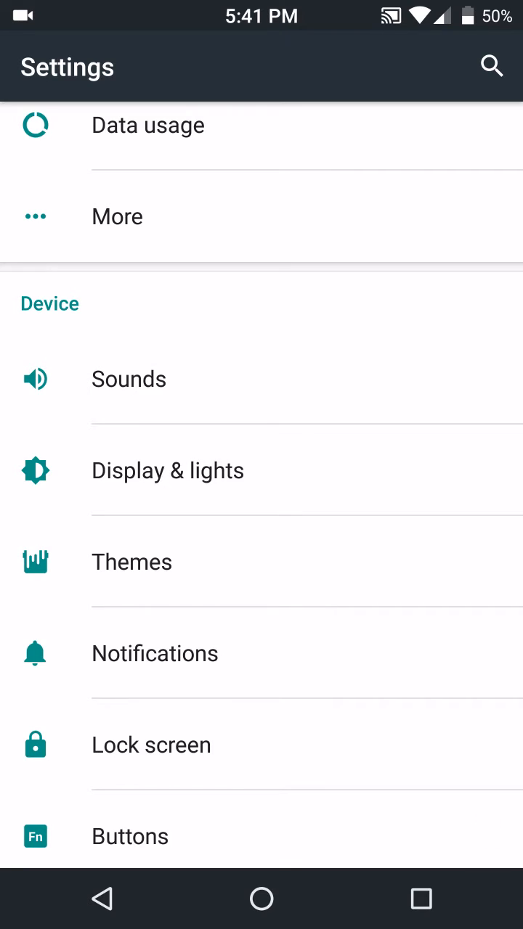
left_click(486, 833)
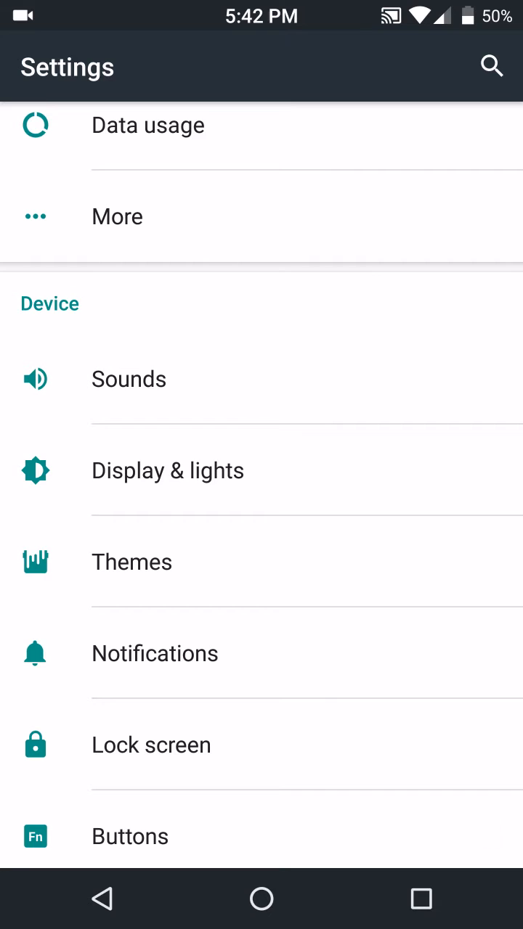
left_click(486, 832)
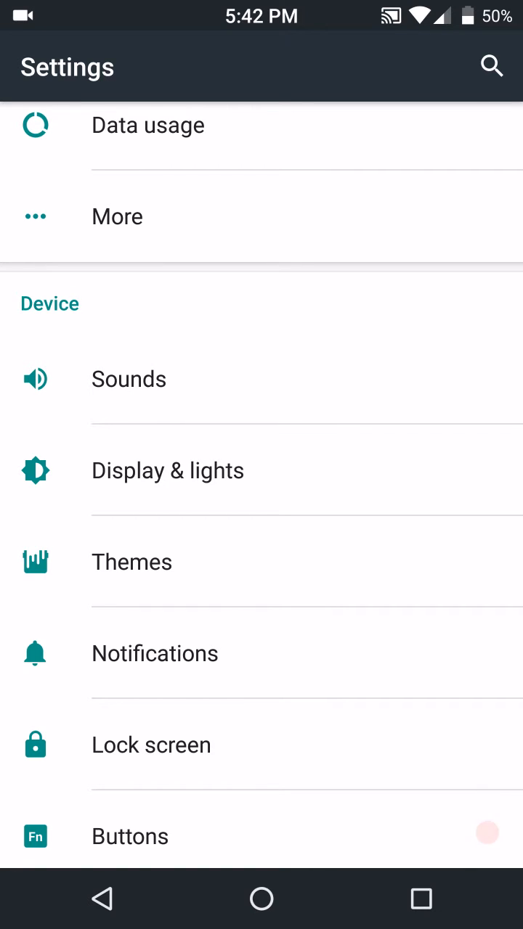
left_click(129, 378)
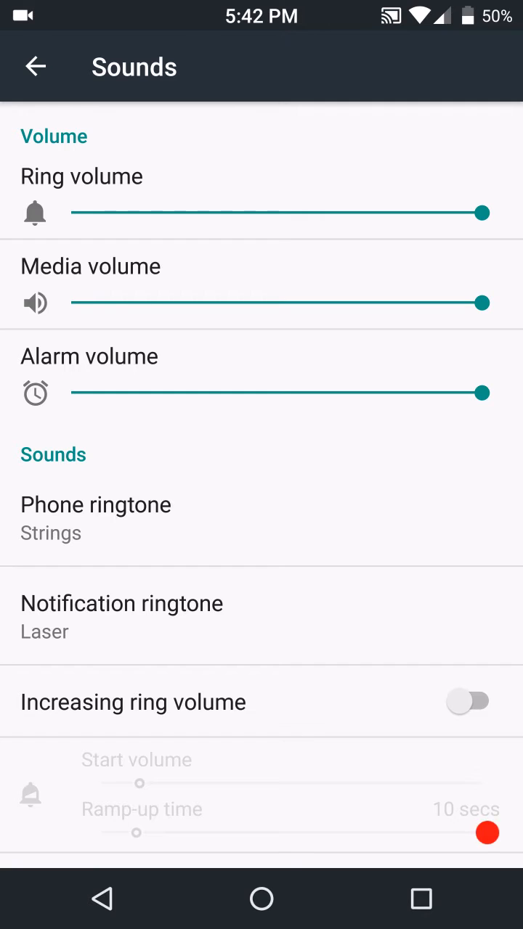
Step: Scroll through the ringtone and vibrate options in Sounds, then browse the main Settings list
scroll("down", 3)
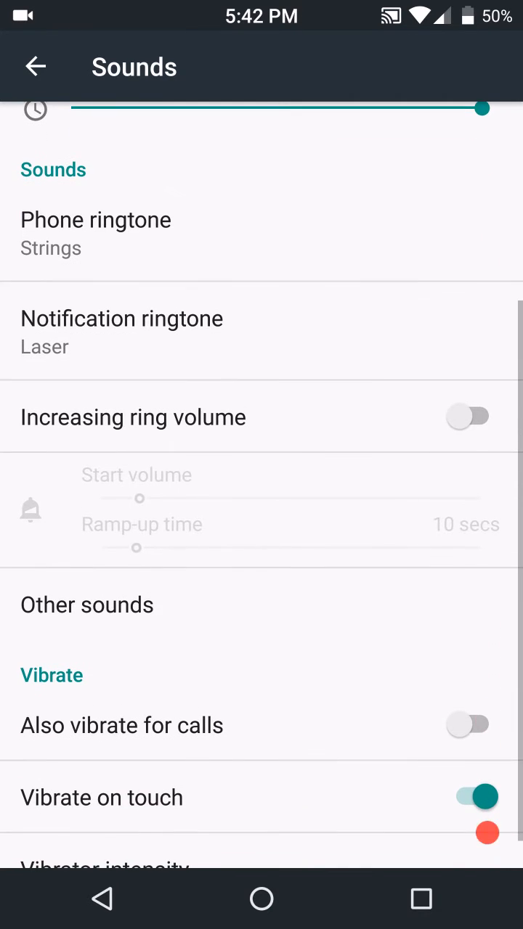
scroll("up", 3)
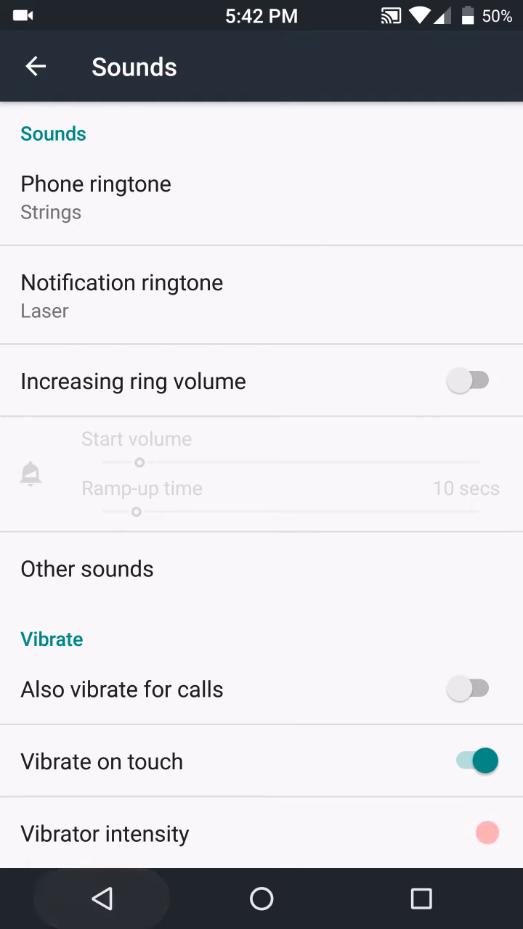
left_click(35, 67)
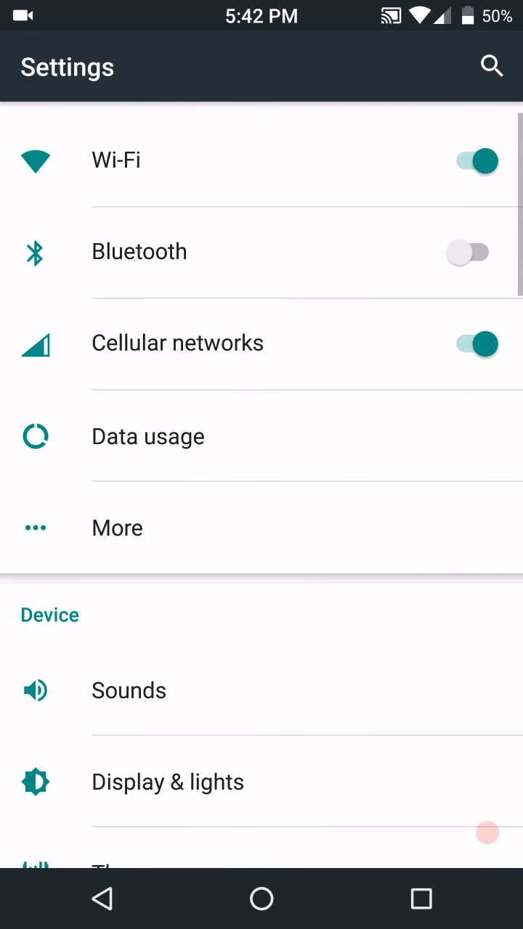
scroll("down", 3)
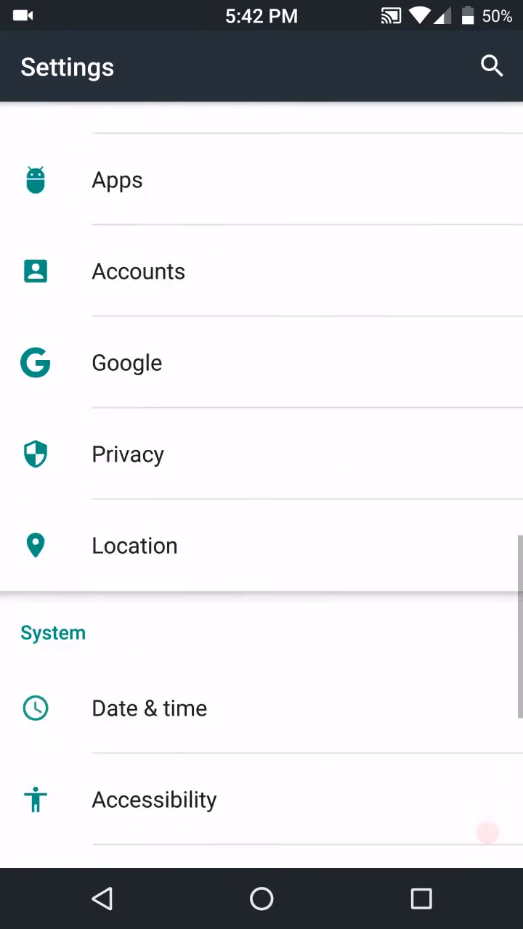
scroll("up", 3)
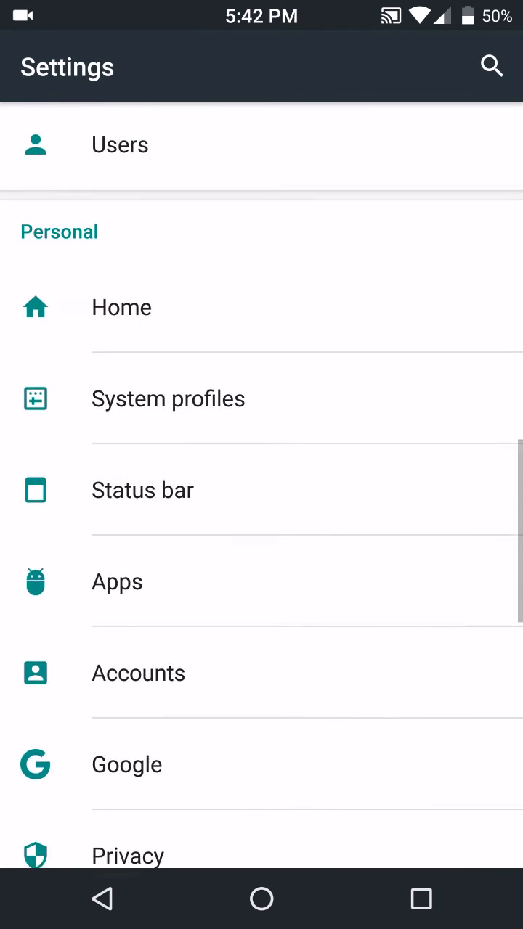
scroll("up", 3)
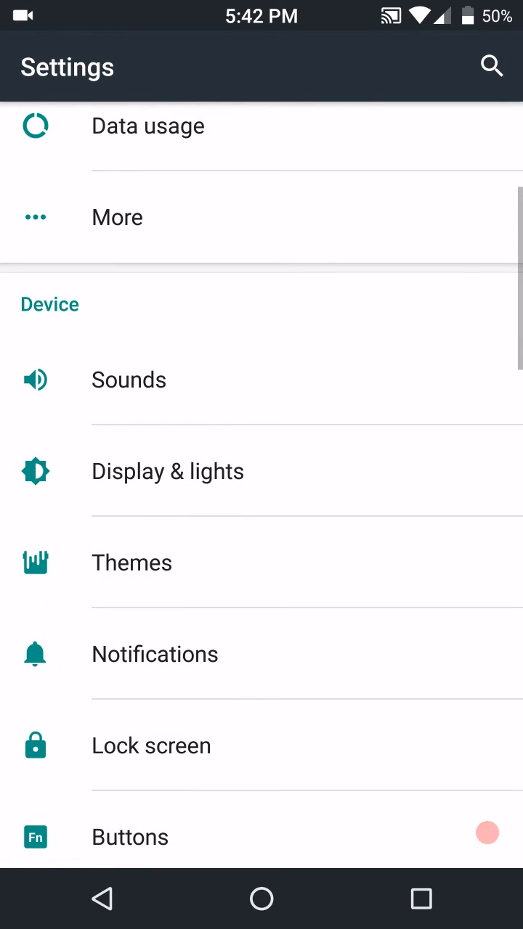
Step: Scroll the installed themes list and open the CM12/12.1 Ubuntu Dark theme
left_click(132, 562)
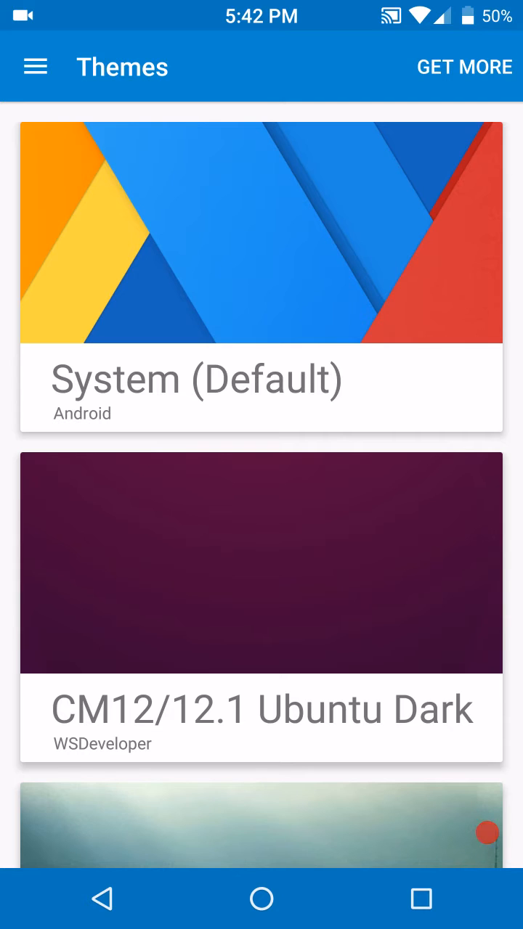
scroll("down", 3)
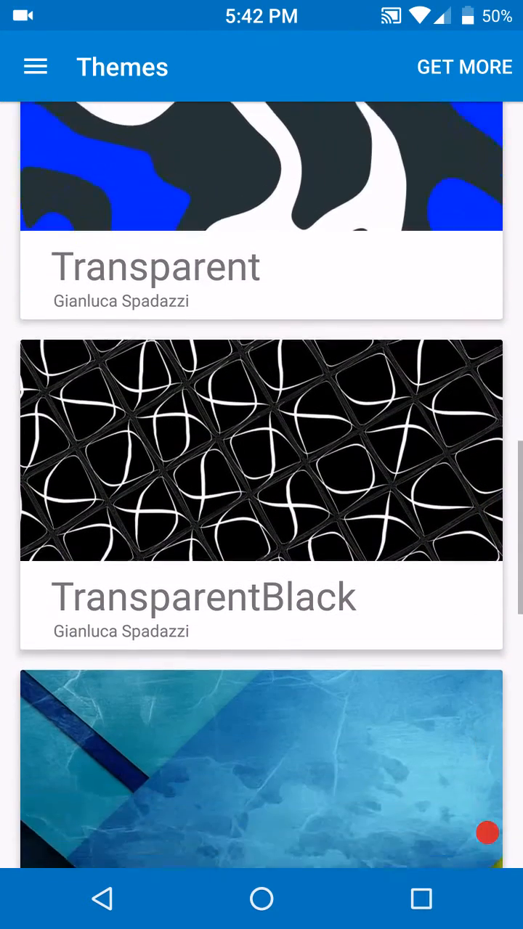
scroll("down", 3)
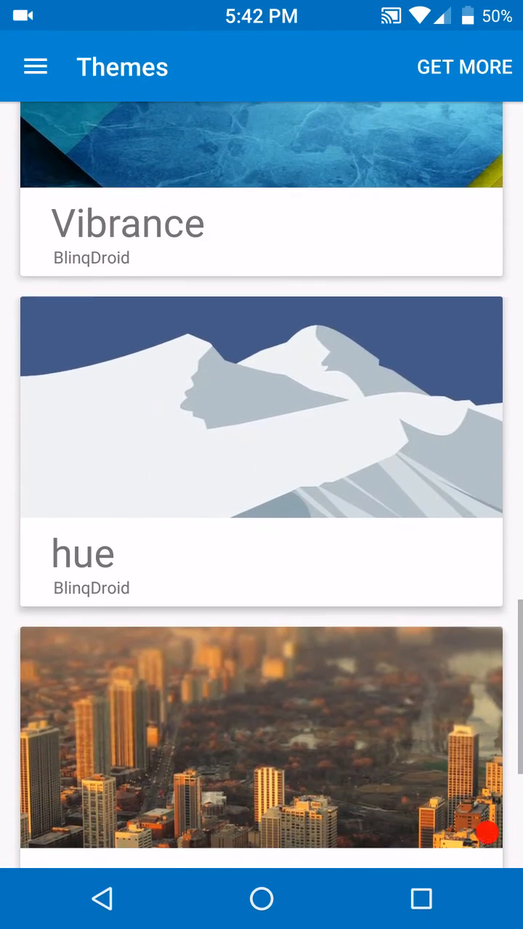
scroll("down", 3)
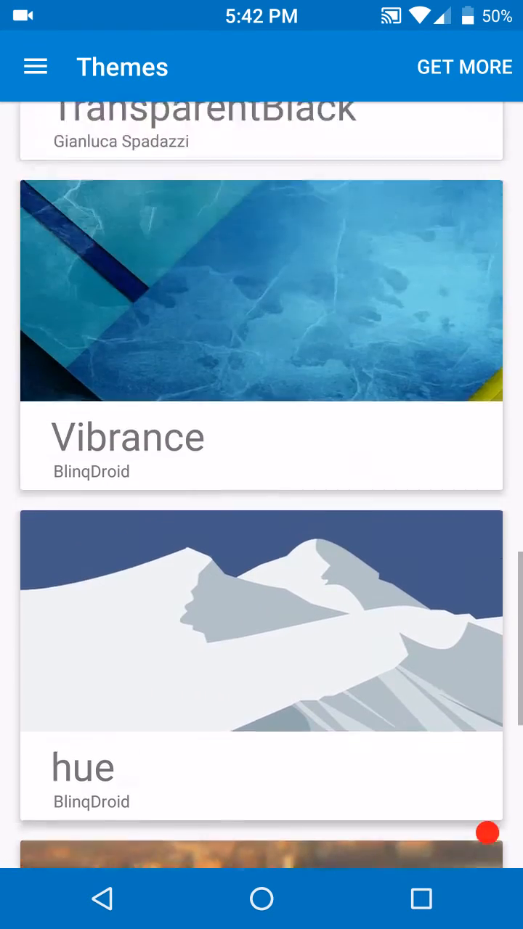
scroll("down", 3)
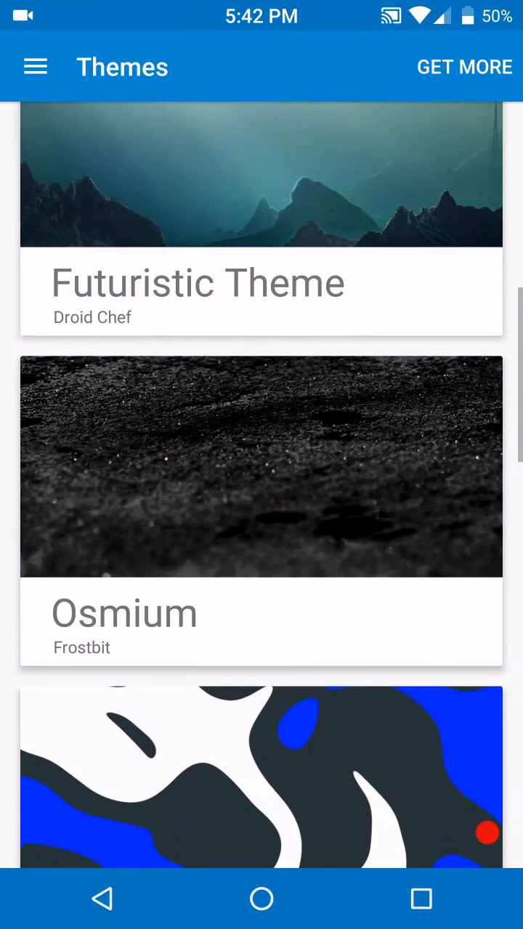
left_click(260, 508)
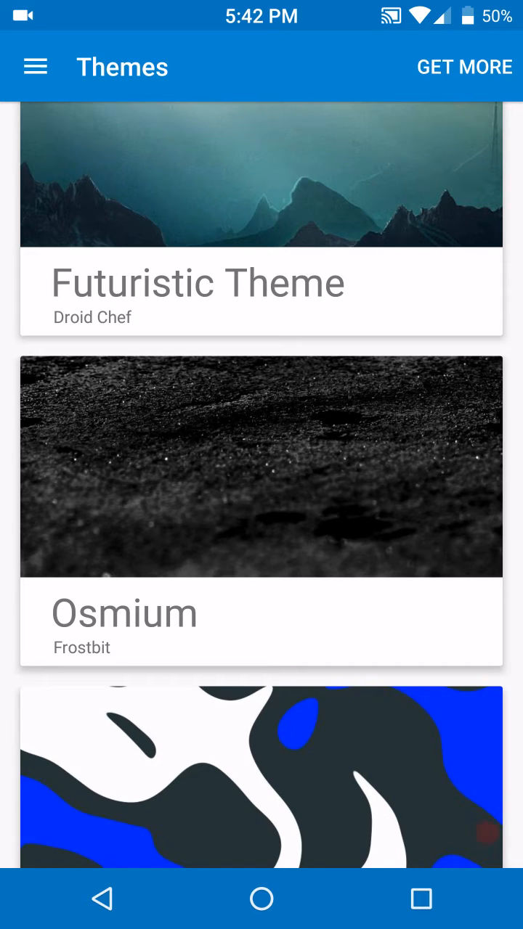
Step: Scroll through the Ubuntu Dark theme's details and apply options
scroll("down", 3)
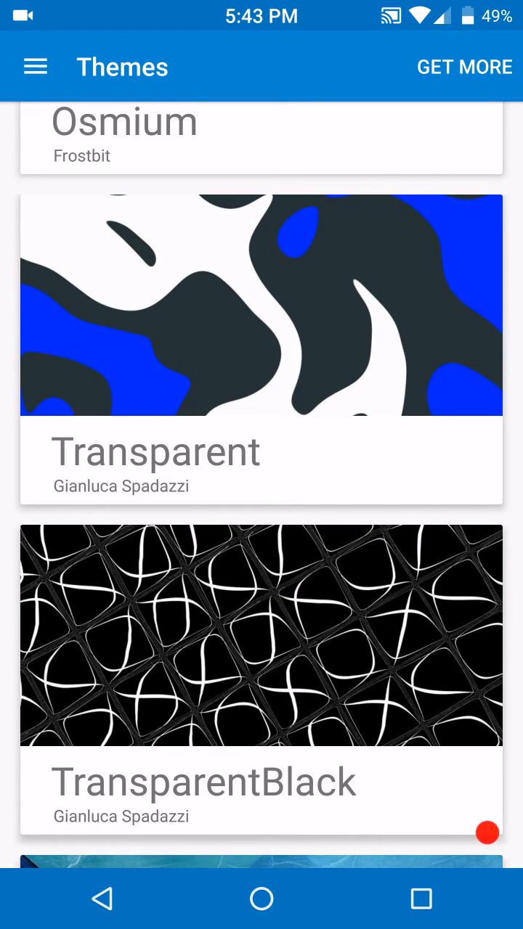
scroll("down", 3)
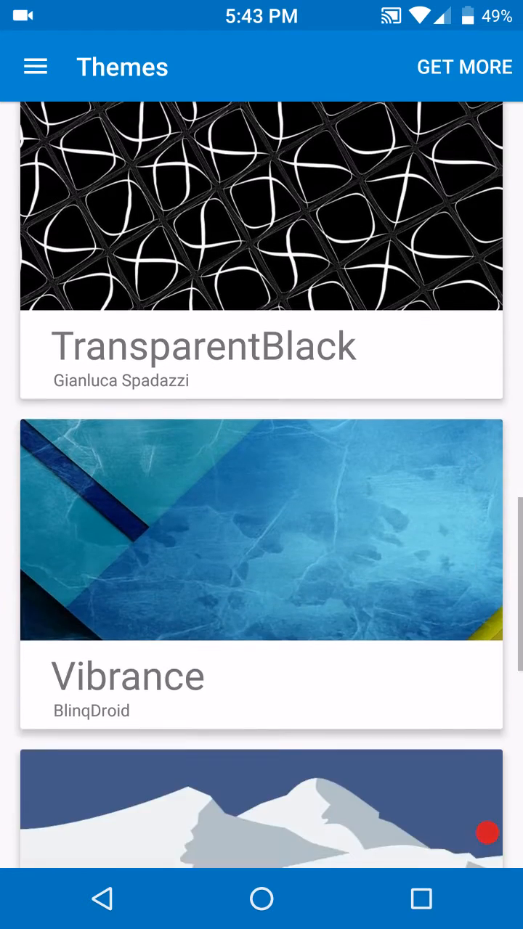
scroll("up", 3)
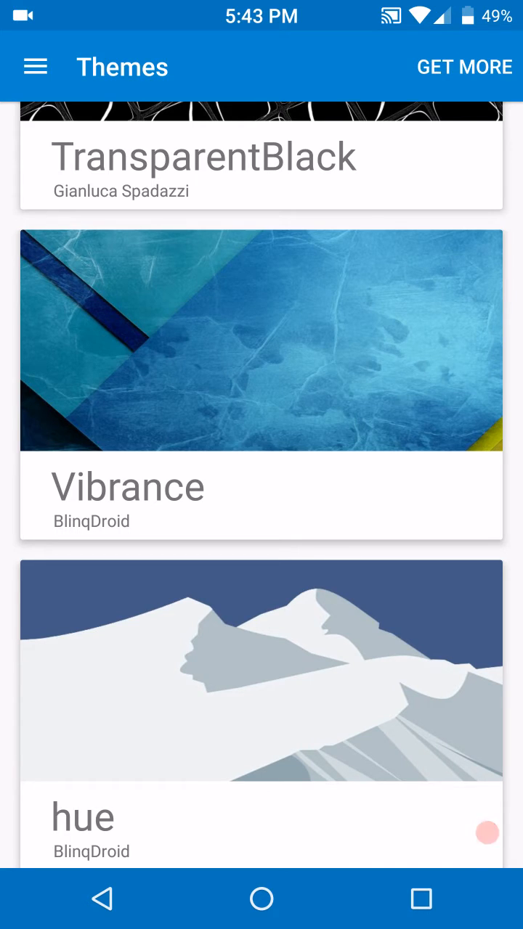
scroll("down", 3)
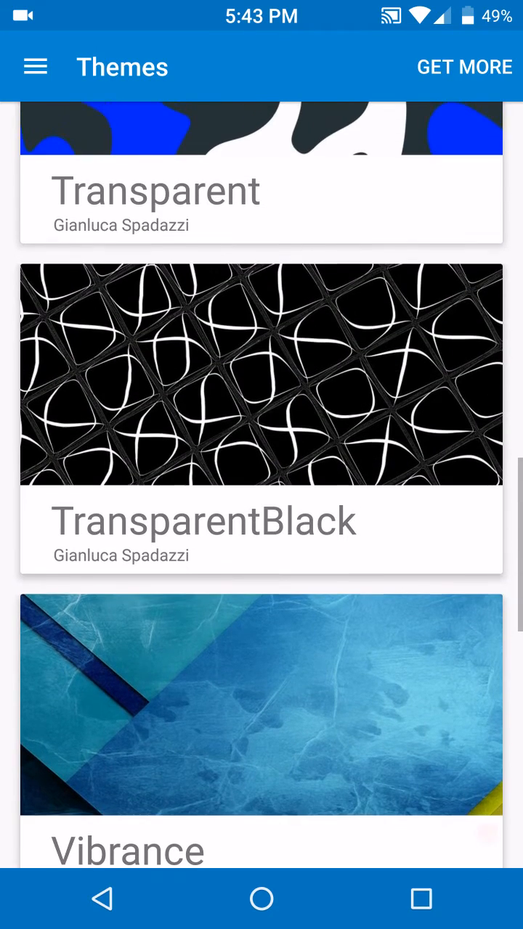
scroll("up", 3)
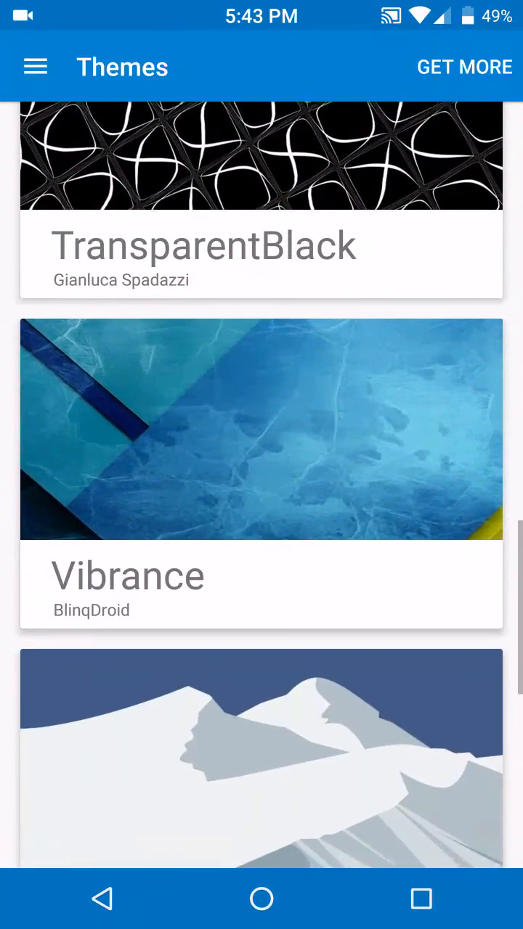
scroll("down", 3)
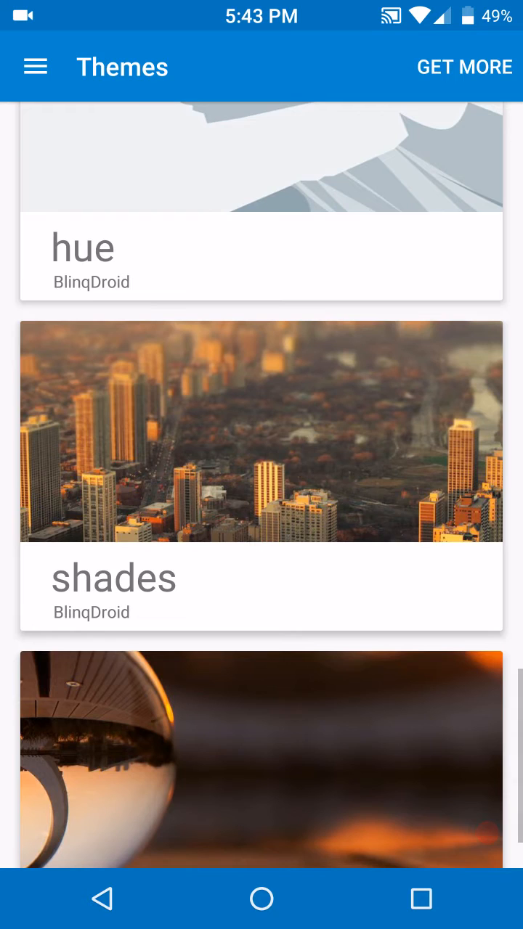
scroll("down", 3)
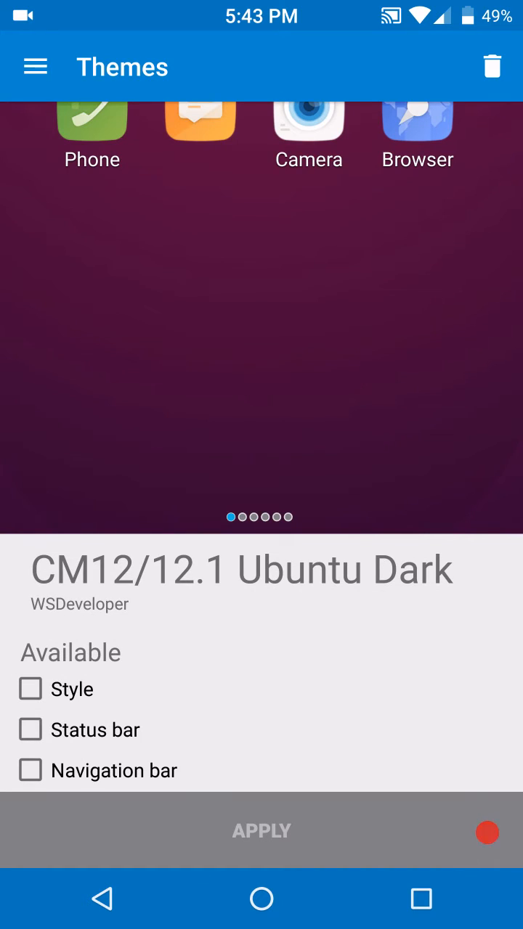
Step: Apply the Ubuntu Dark style component, then return to and scroll the Themes list
left_click(30, 689)
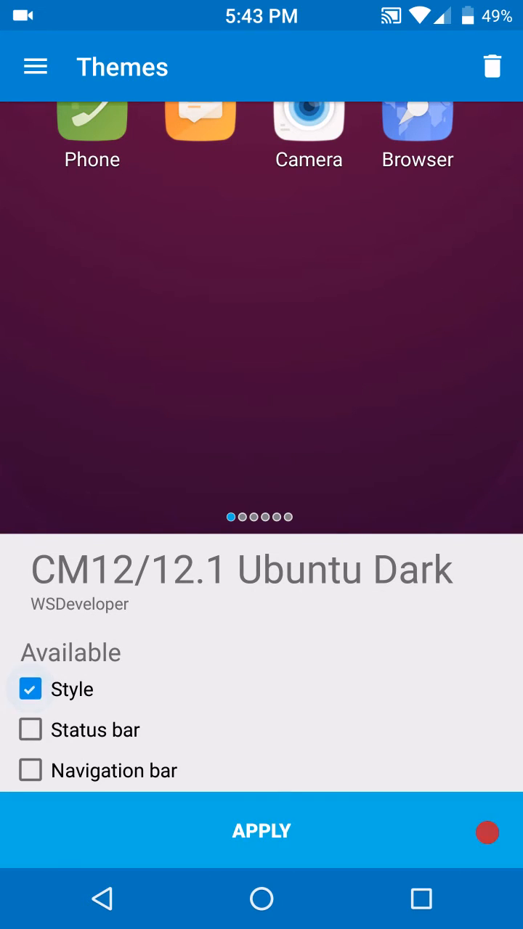
left_click(261, 831)
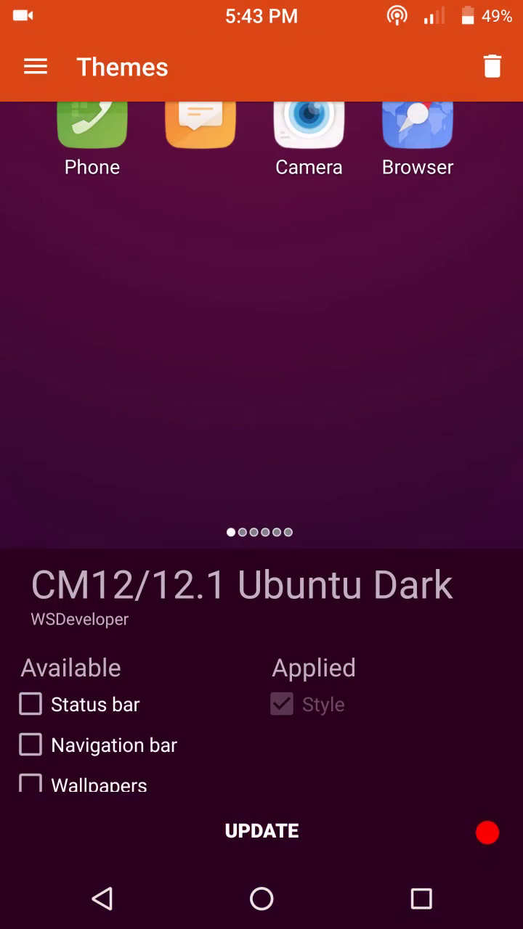
left_click(30, 705)
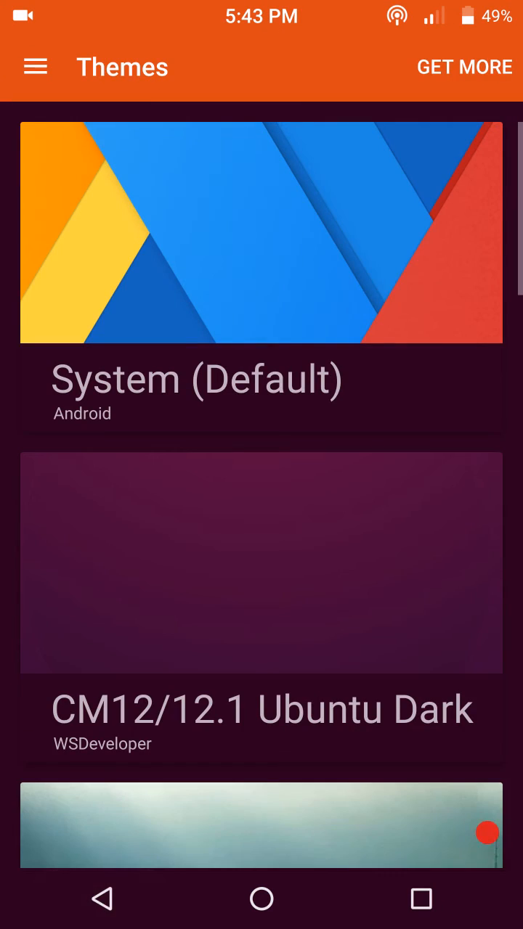
scroll("down", 3)
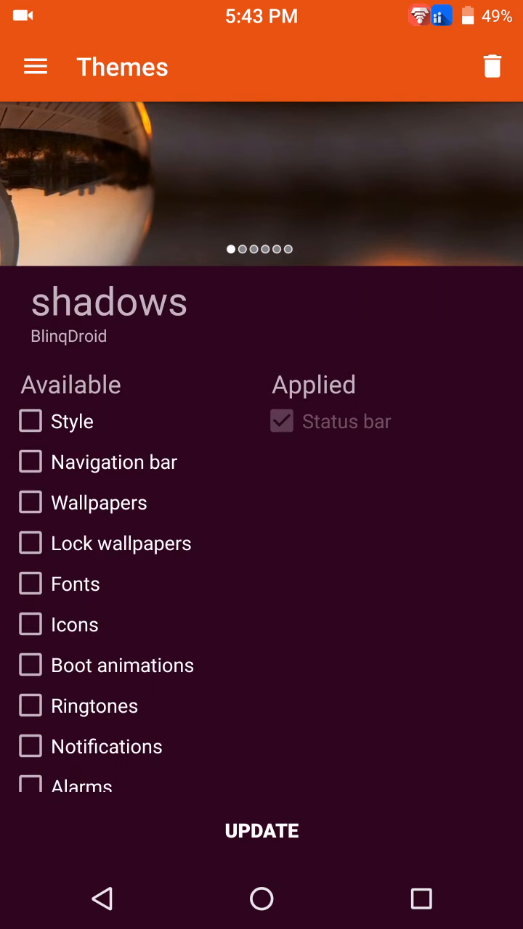
Step: Leave the shadows theme, find MeeUi in the icon themes, and apply its icons
left_click(34, 66)
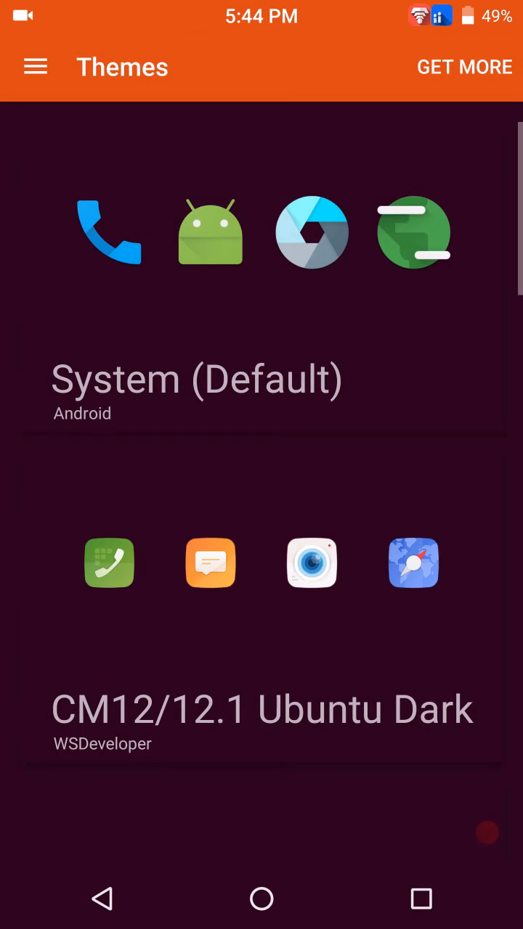
scroll("down", 3)
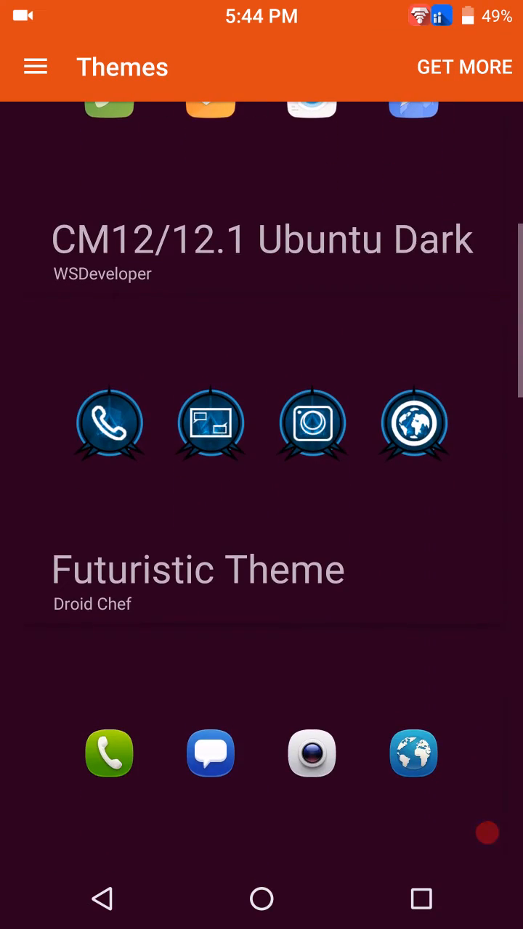
scroll("down", 3)
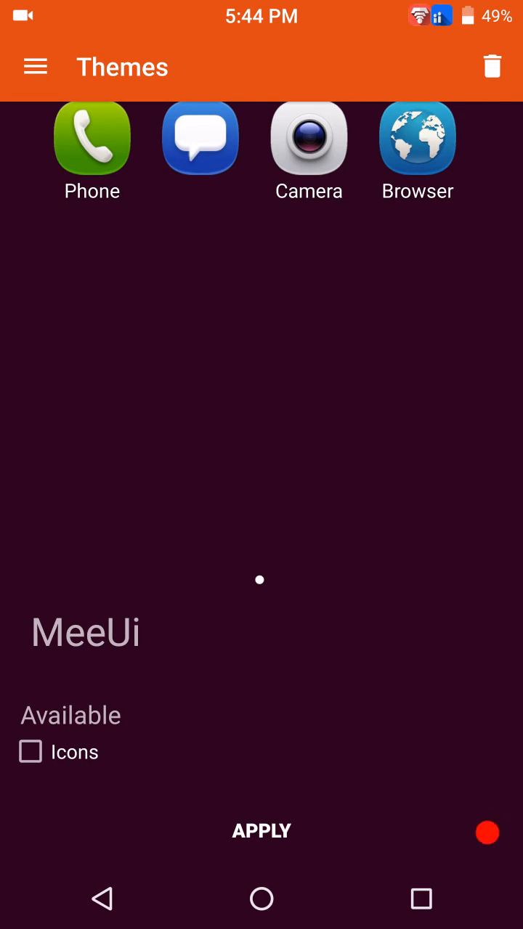
left_click(30, 751)
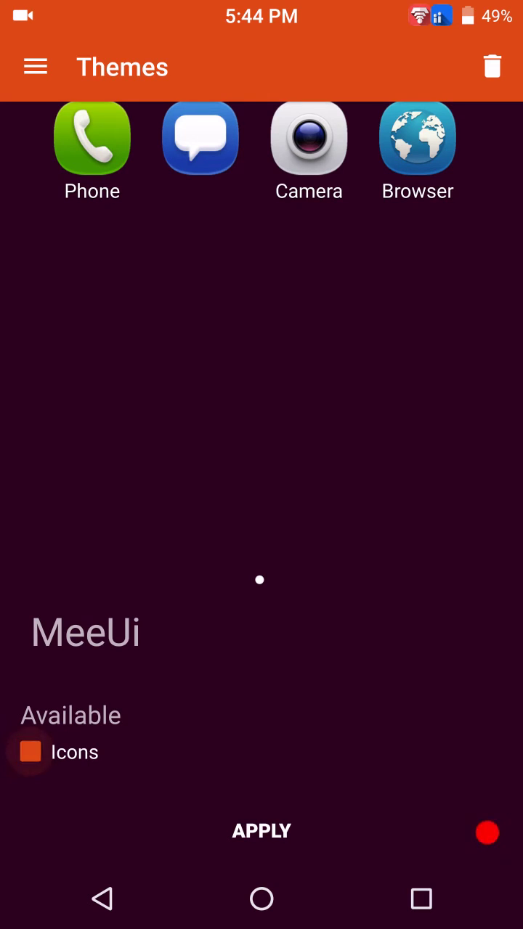
left_click(261, 831)
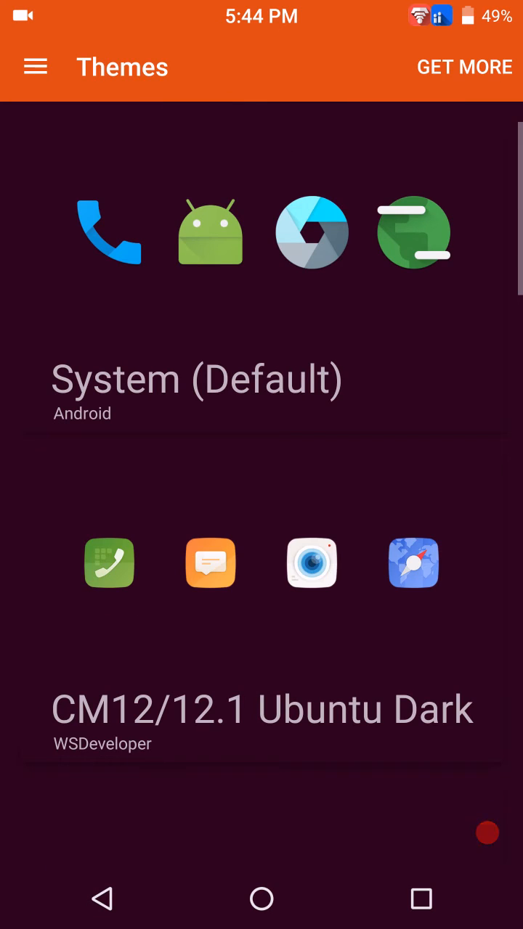
Step: Switch to font themes, view TransparentBlack with its fonts applied, then go to the home screen
scroll("up", 3)
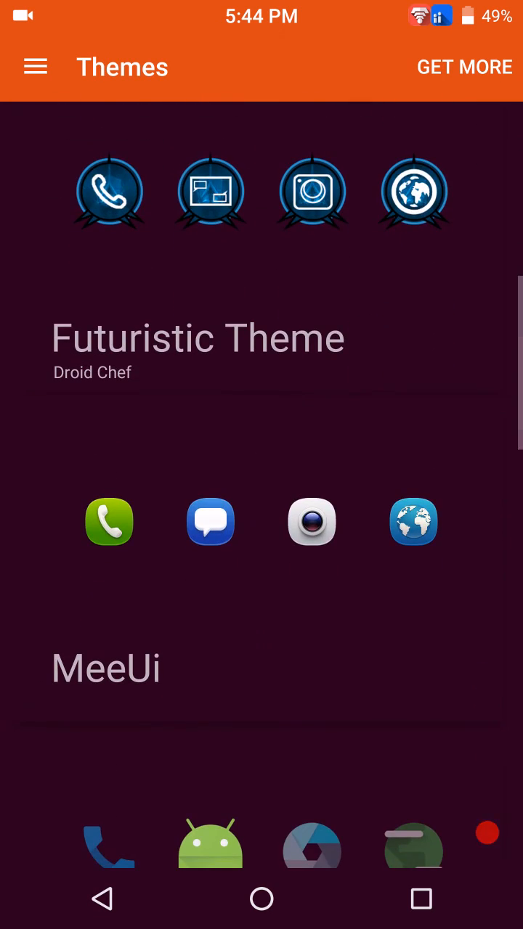
left_click(35, 67)
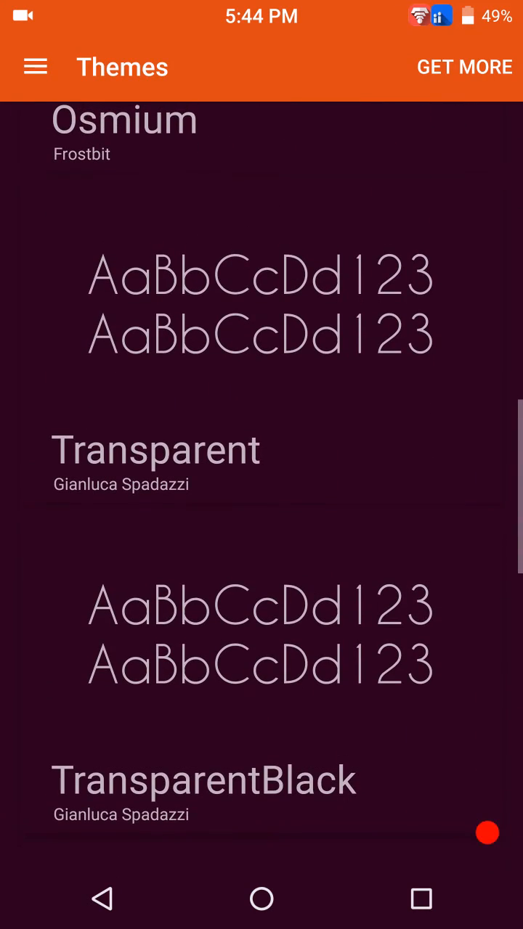
left_click(204, 780)
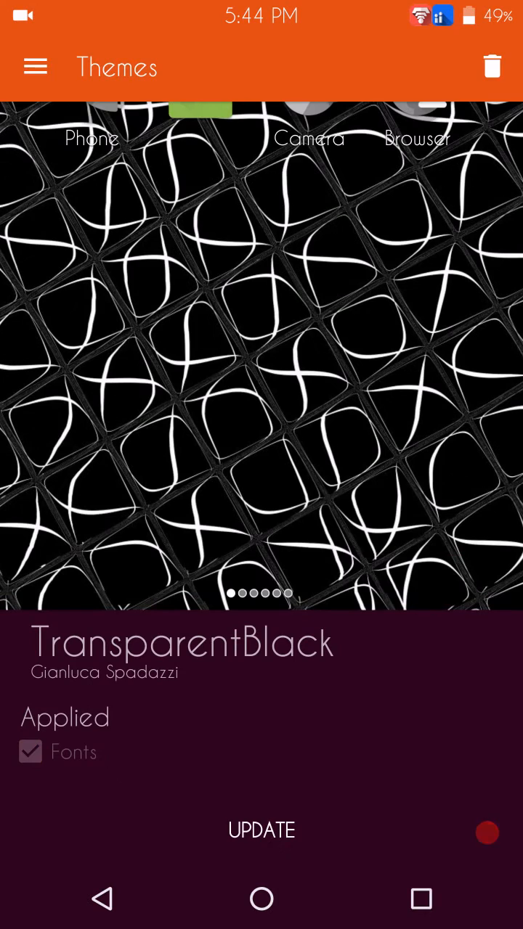
left_click(261, 899)
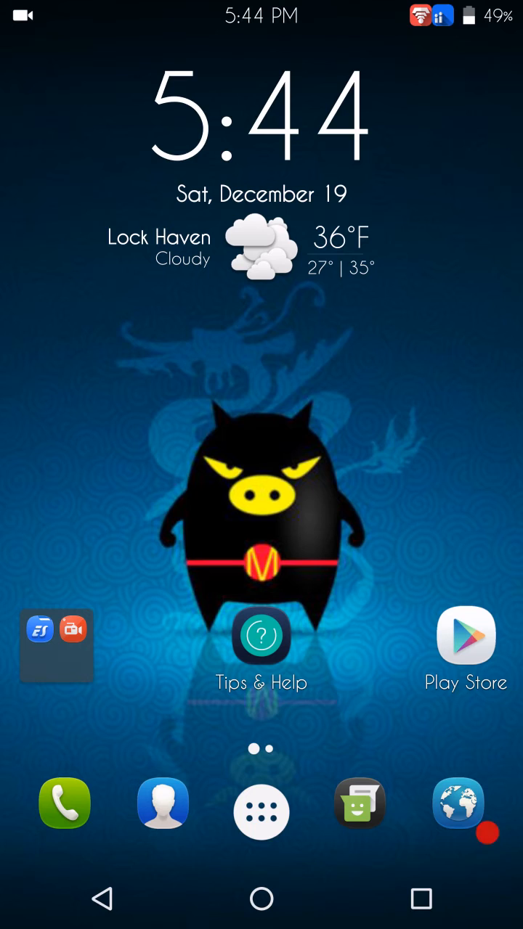
left_click(260, 804)
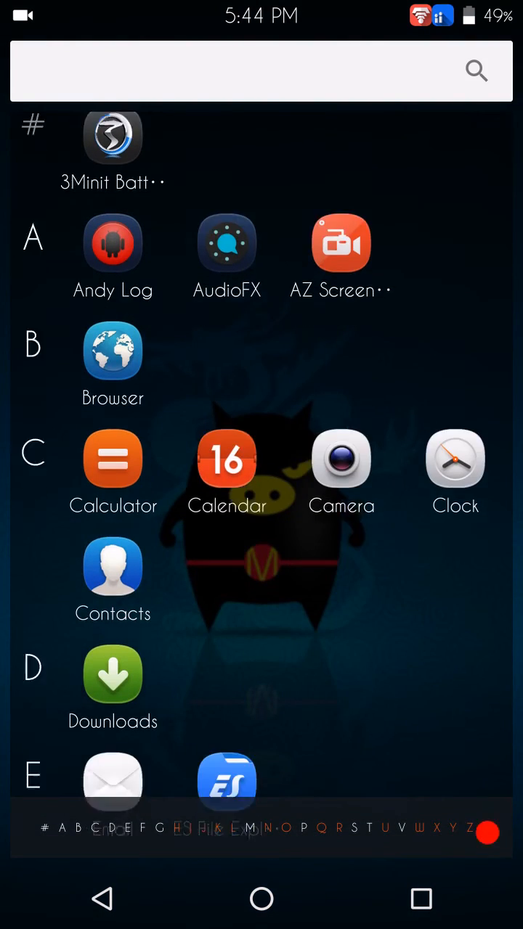
scroll("up", 3)
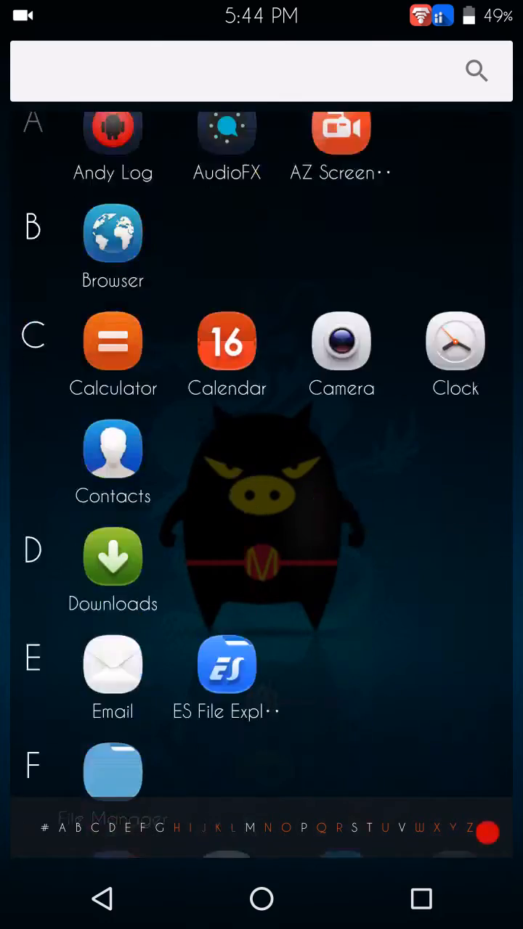
left_click(261, 899)
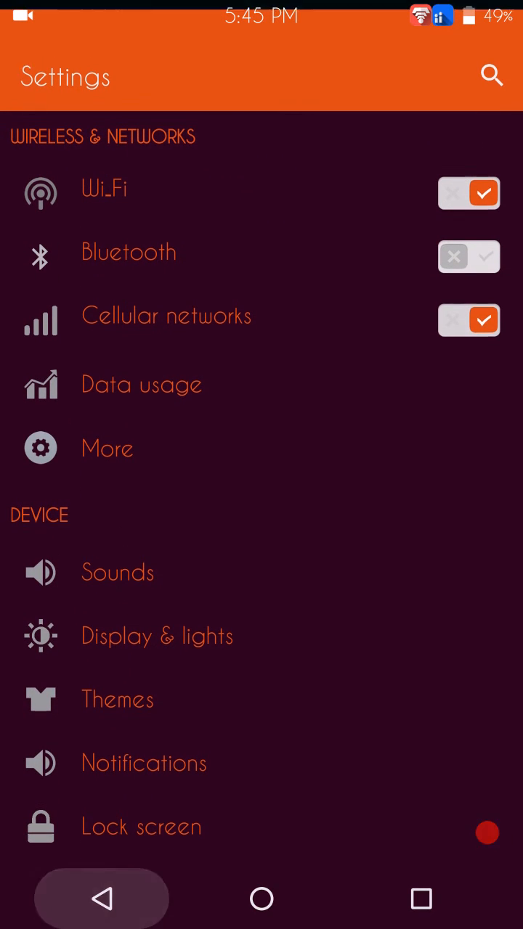
left_click(261, 899)
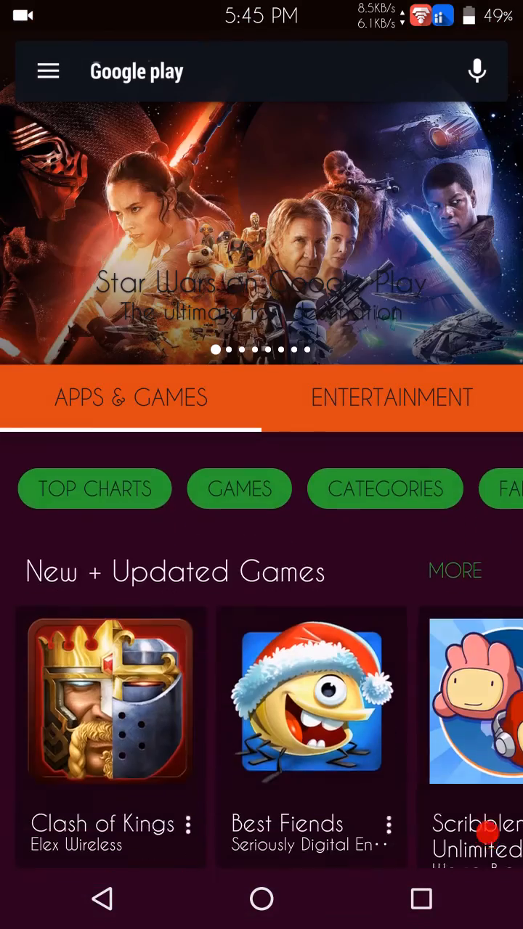
scroll("down", 3)
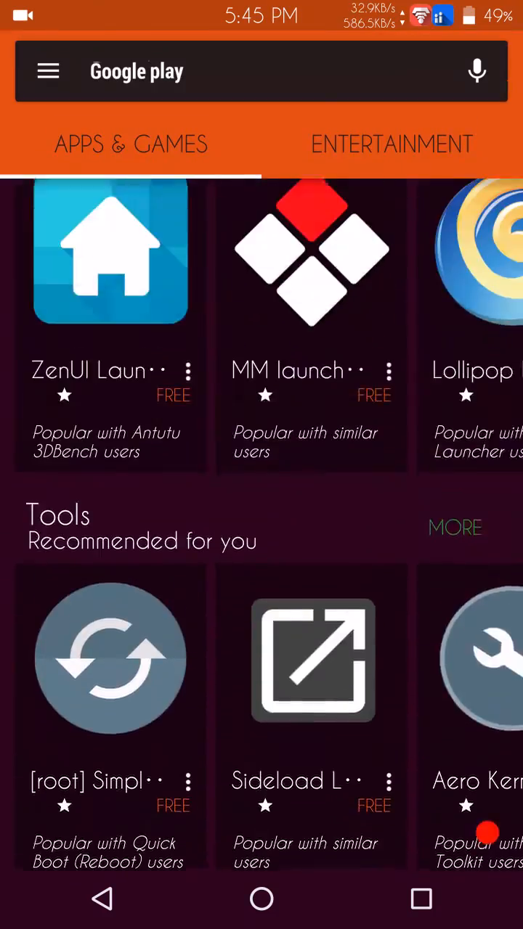
left_click(260, 899)
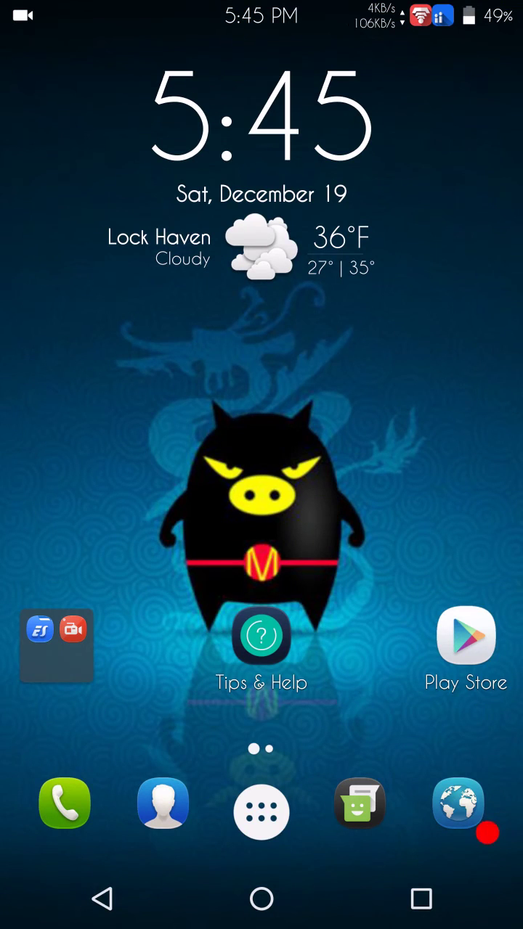
left_click(261, 810)
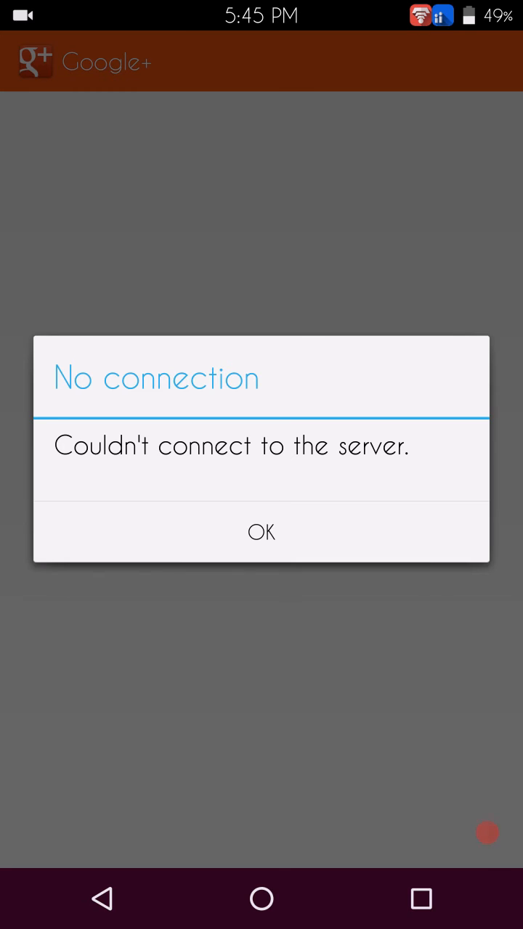
left_click(262, 532)
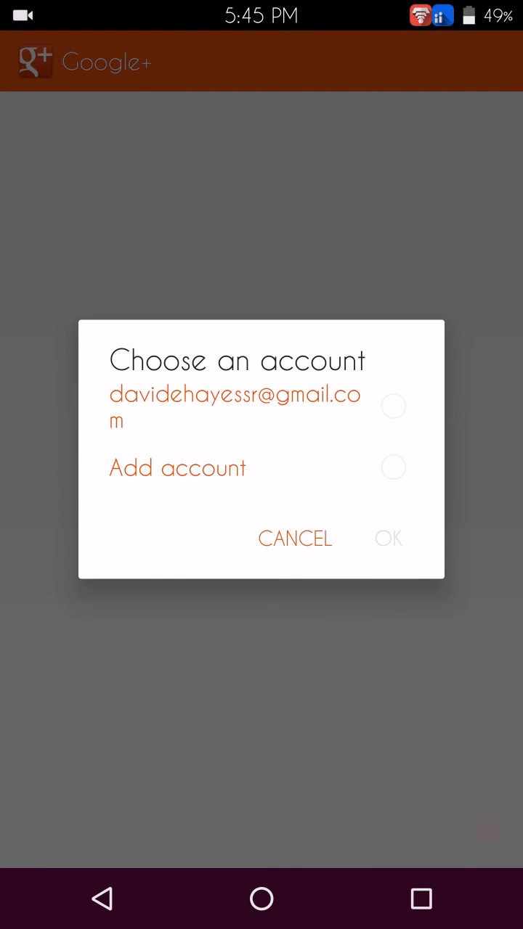
left_click(294, 538)
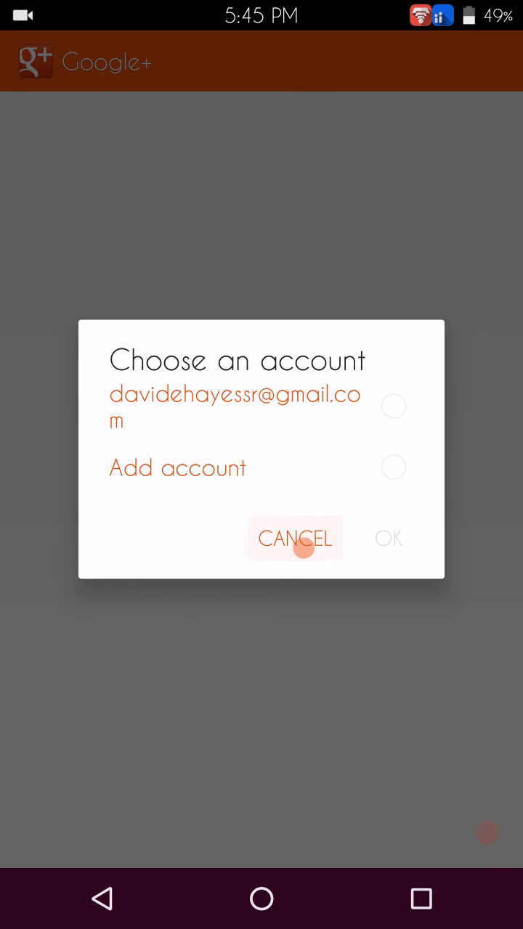
left_click(295, 538)
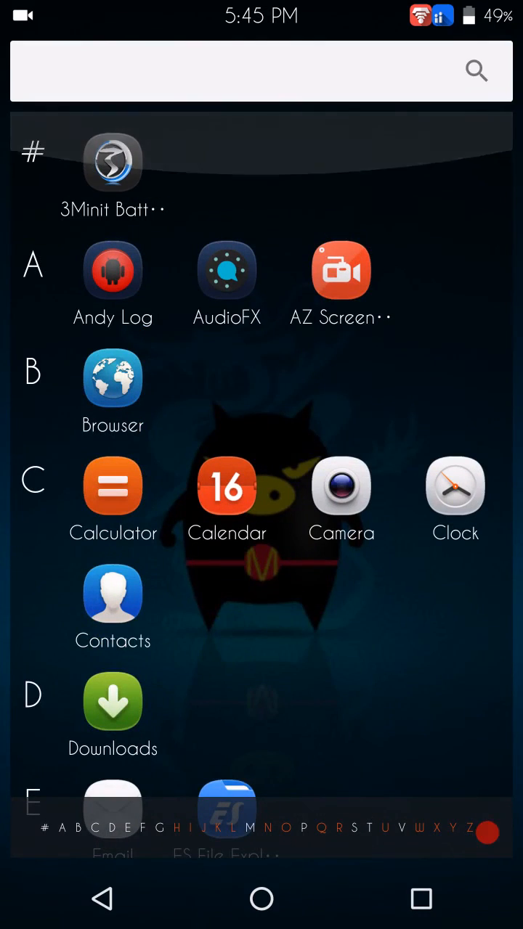
left_click(261, 899)
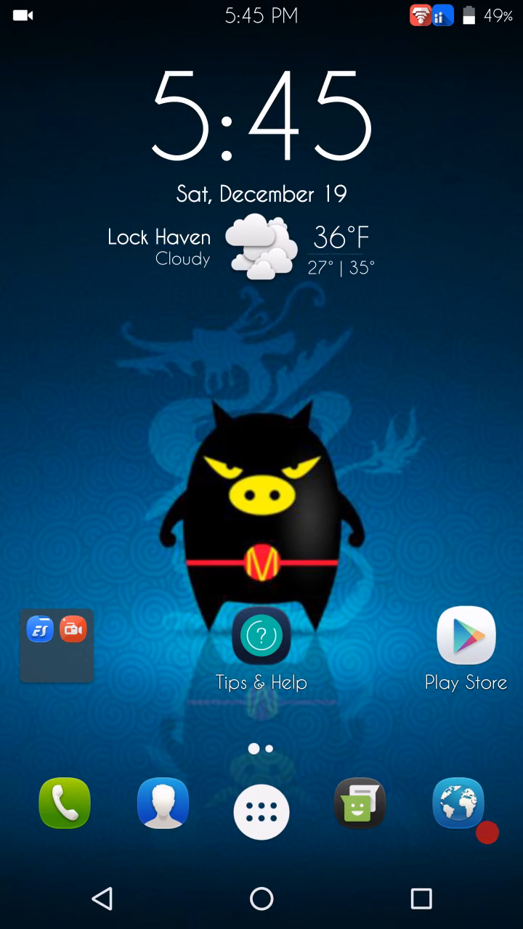